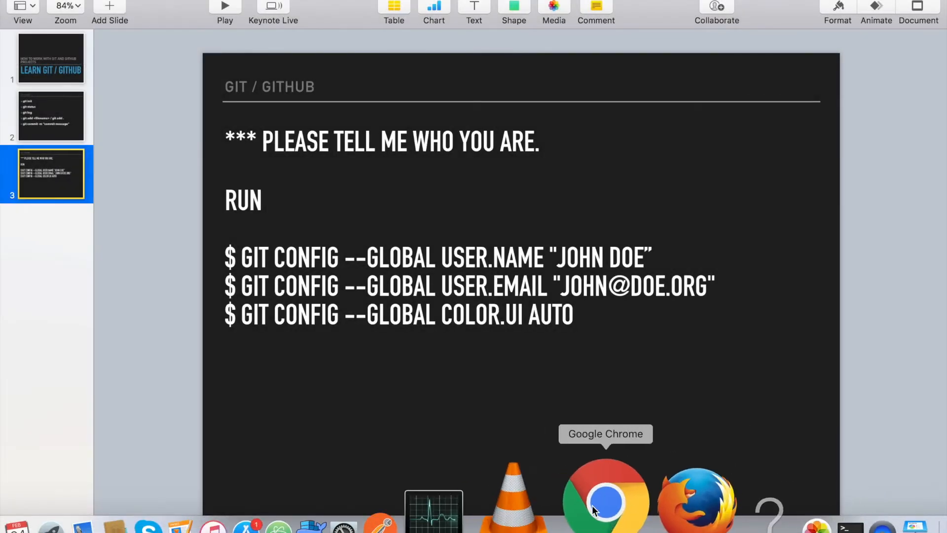
- Launch Chrome and get Google results for "git download"
left_click(604, 495)
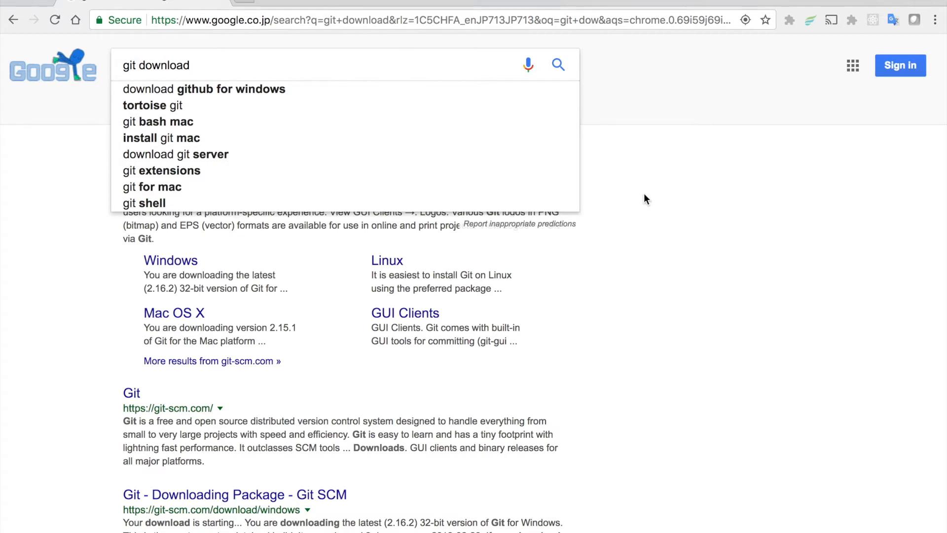
left_click(236, 65)
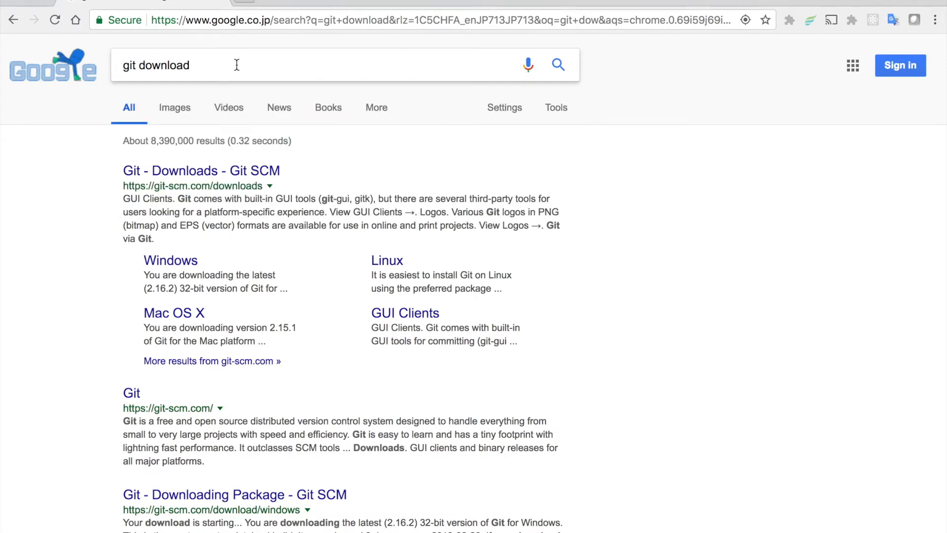
mouse_move(256, 68)
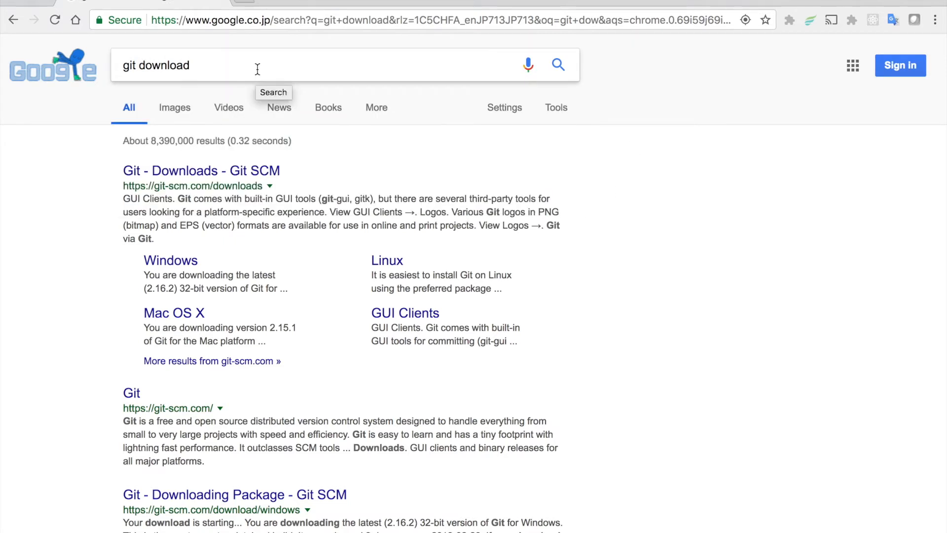
mouse_move(185, 175)
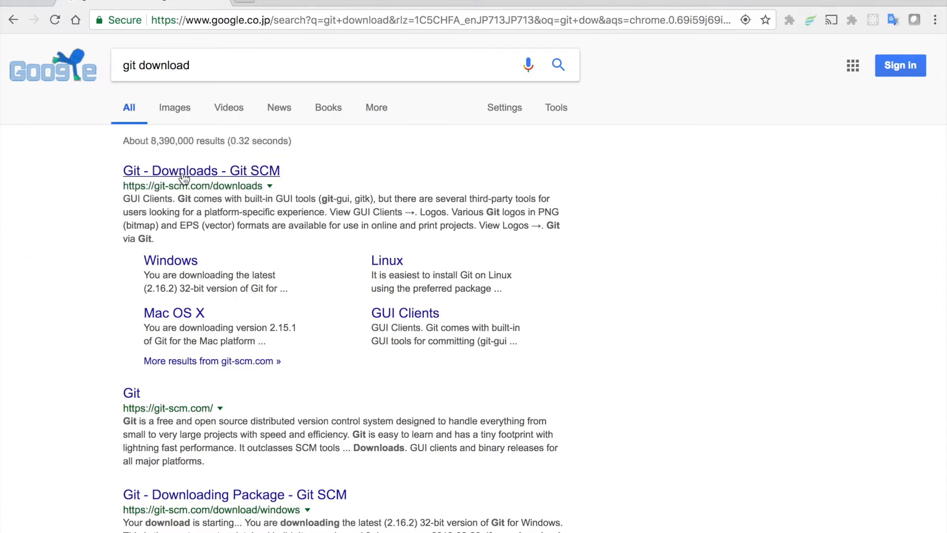
mouse_move(217, 182)
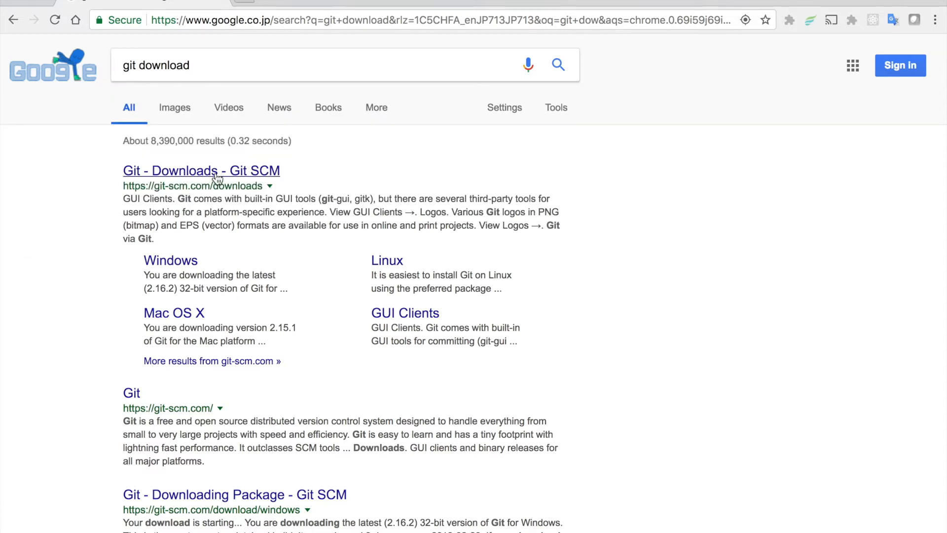
- Open the Git SCM downloads page and start the Mac OS X download
left_click(201, 171)
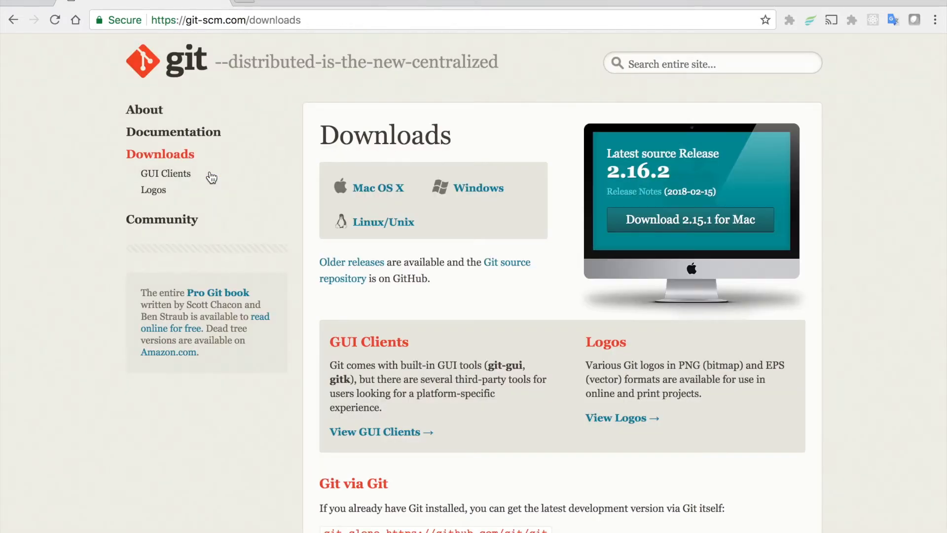
mouse_move(442, 188)
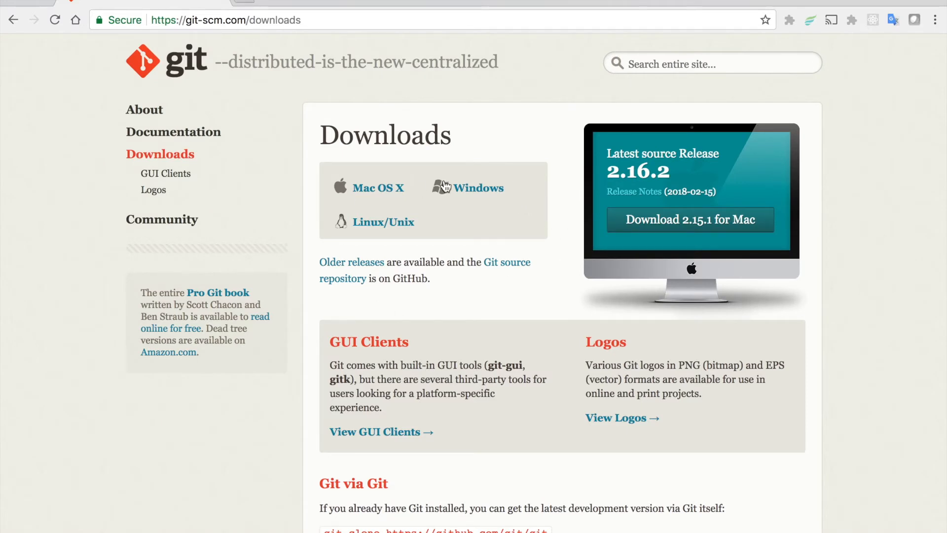
mouse_move(482, 246)
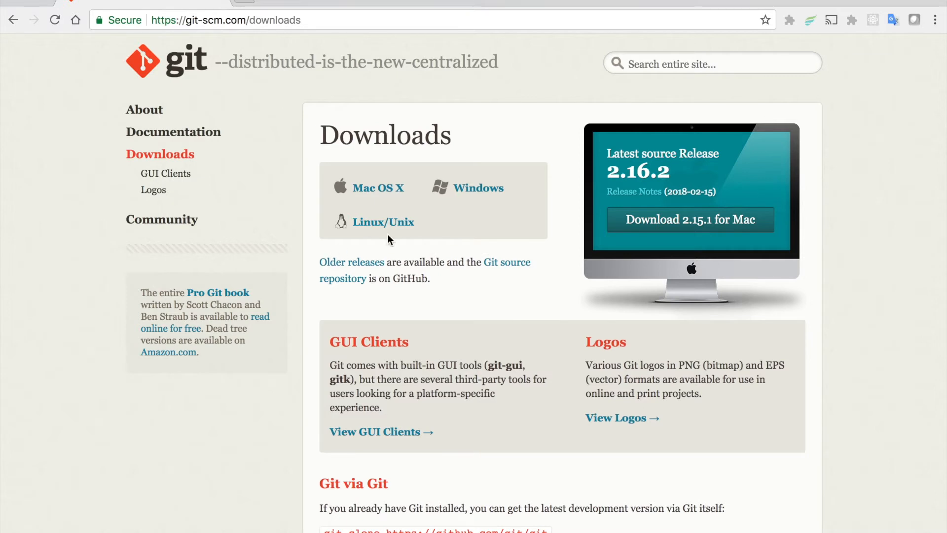
mouse_move(375, 200)
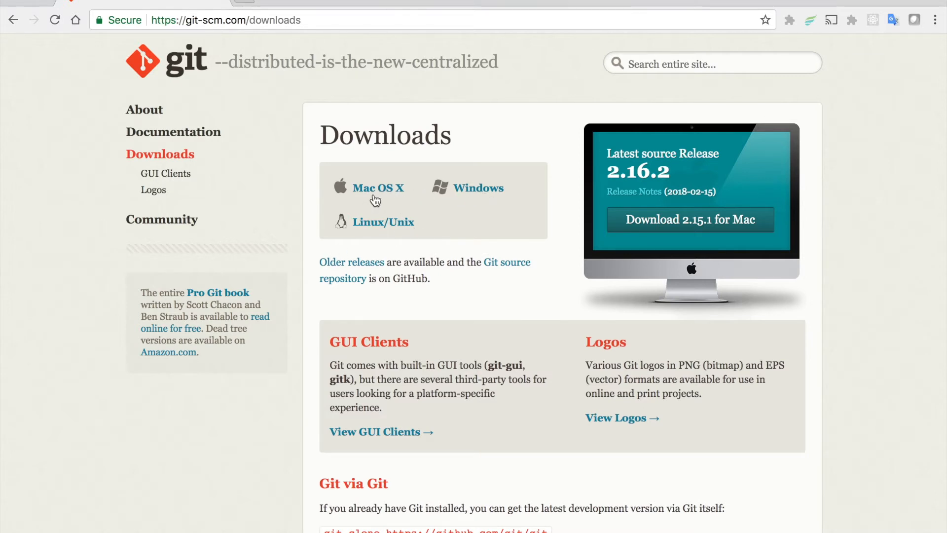
mouse_move(371, 193)
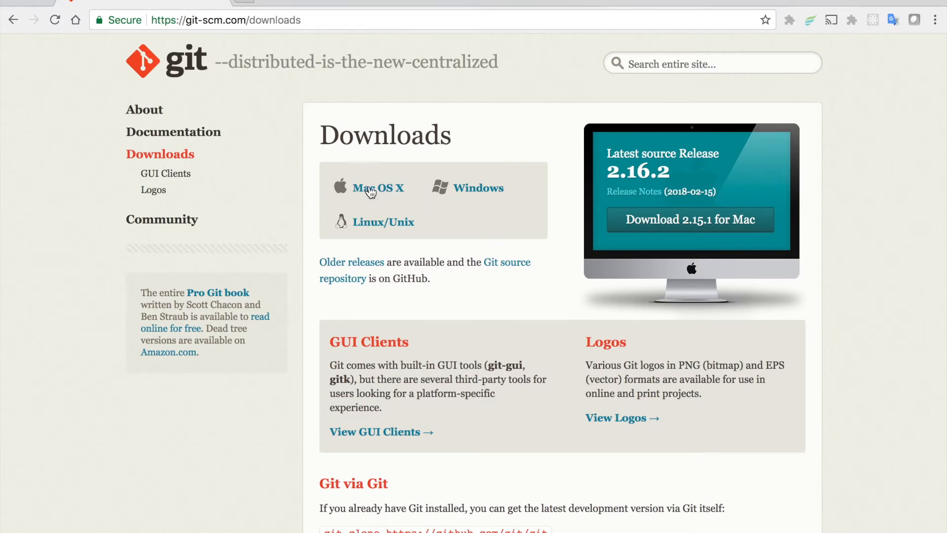
left_click(377, 187)
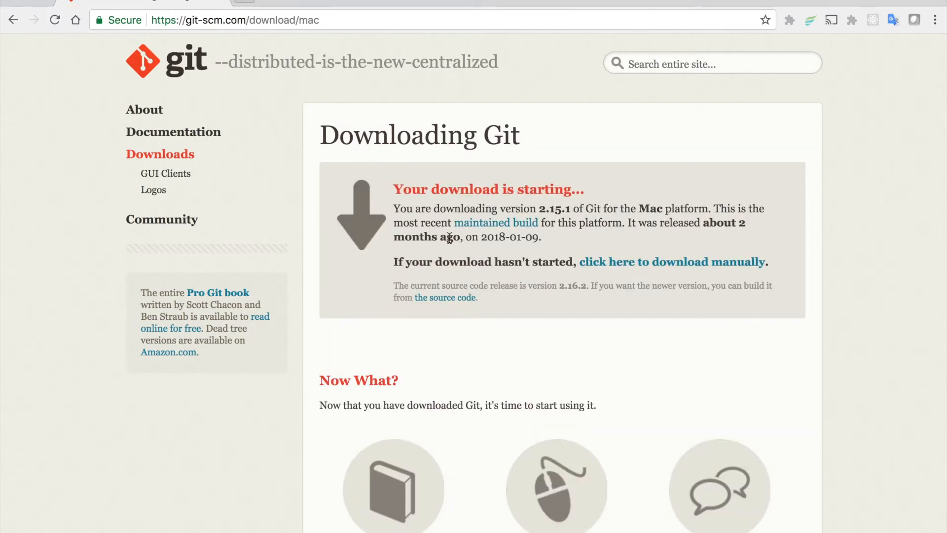
scroll("down", 3)
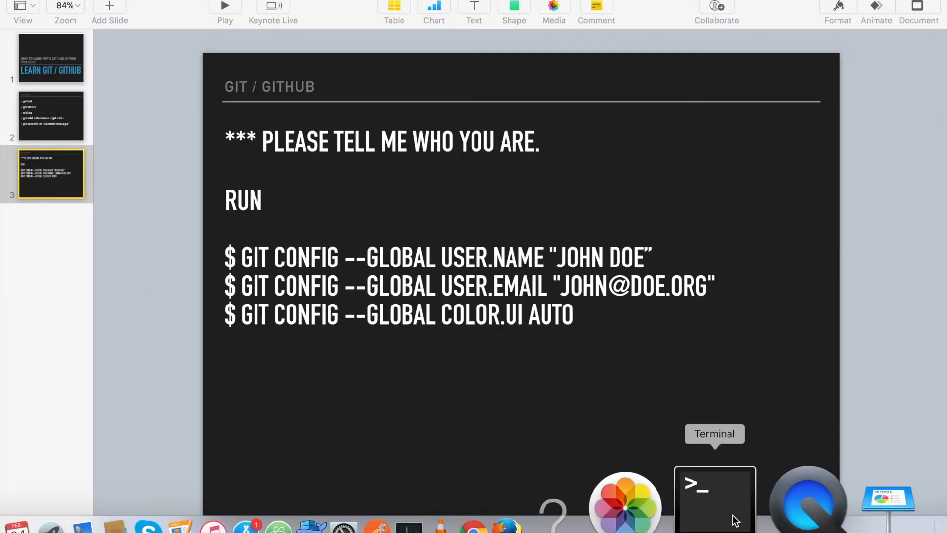
- Run git --version in a new Terminal, confirming Git 2.14.3 is installed
left_click(714, 498)
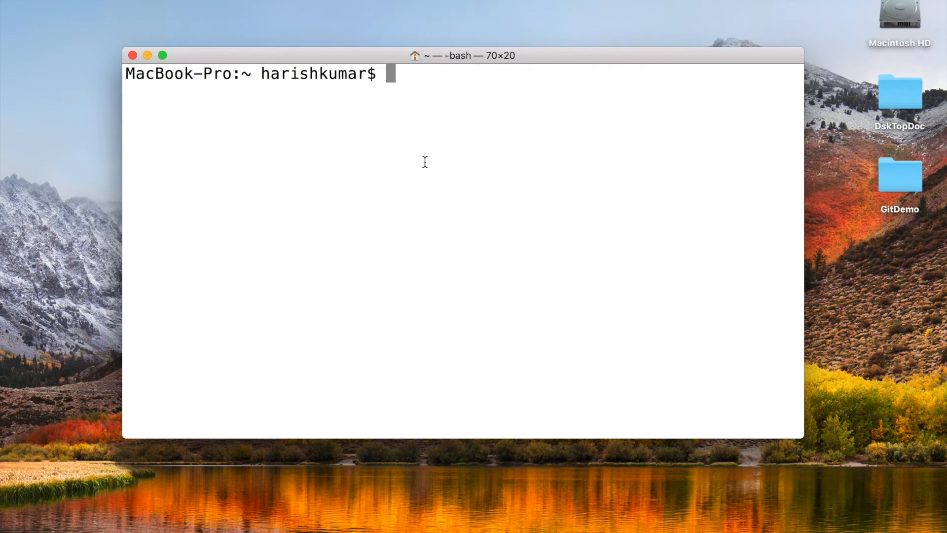
mouse_move(419, 106)
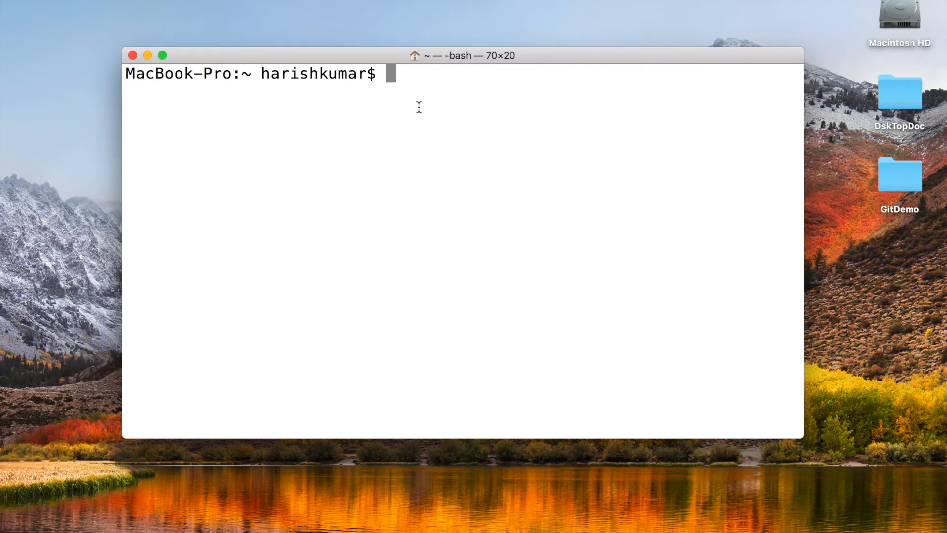
type("g")
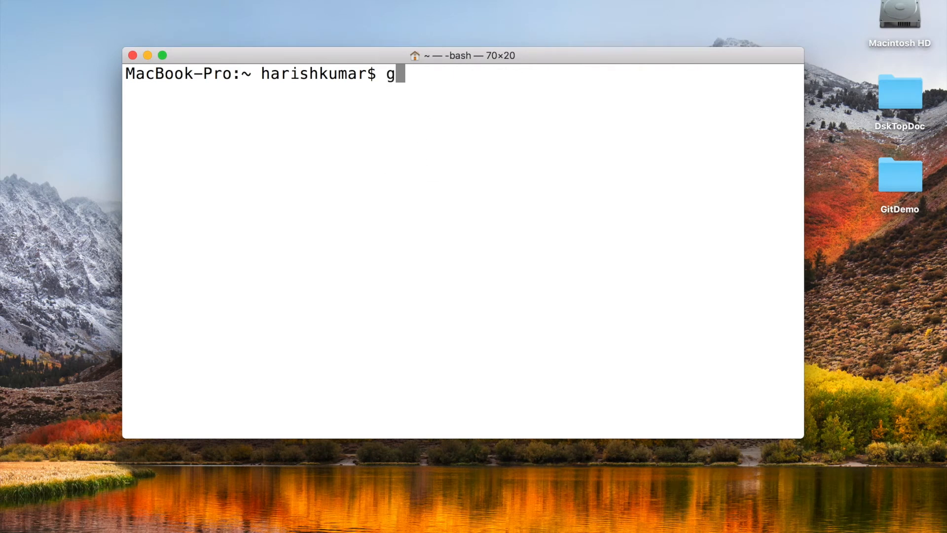
type("it --version")
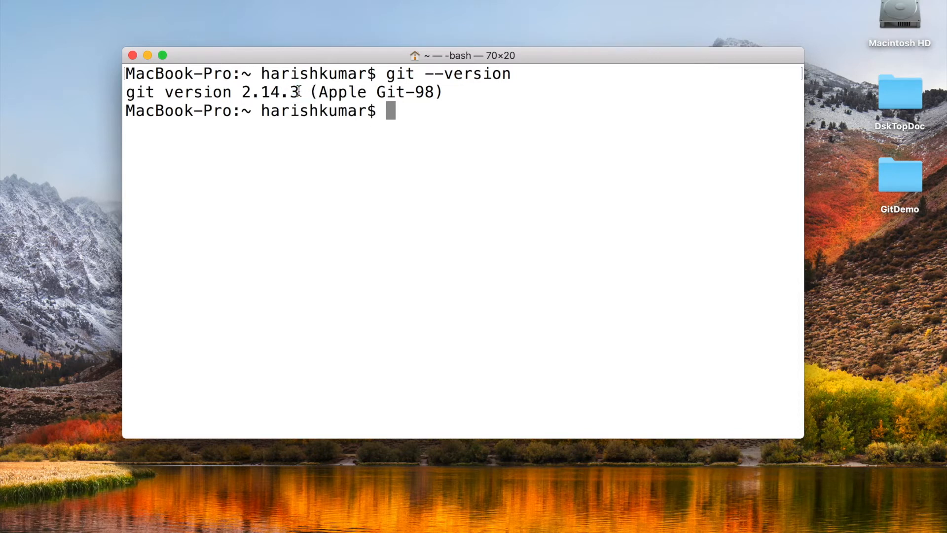
double_click(266, 92)
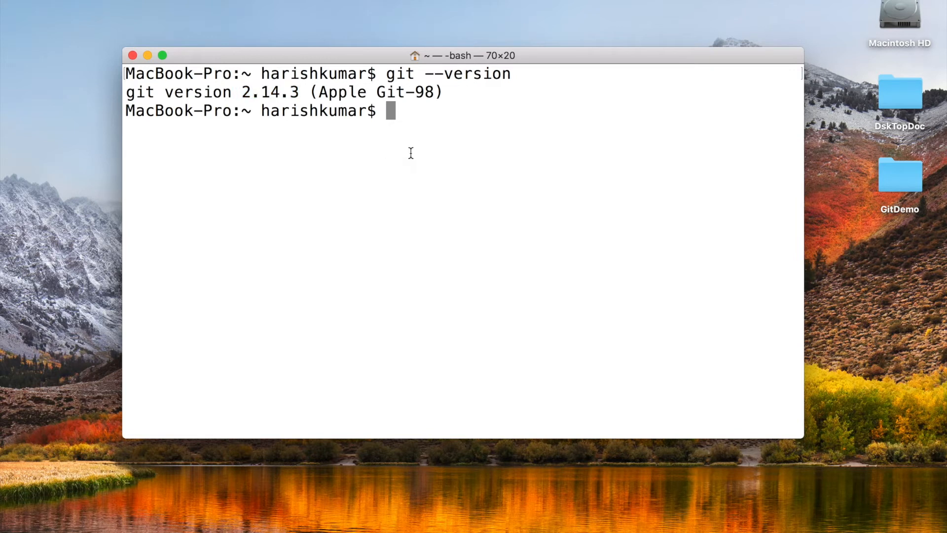
mouse_move(412, 125)
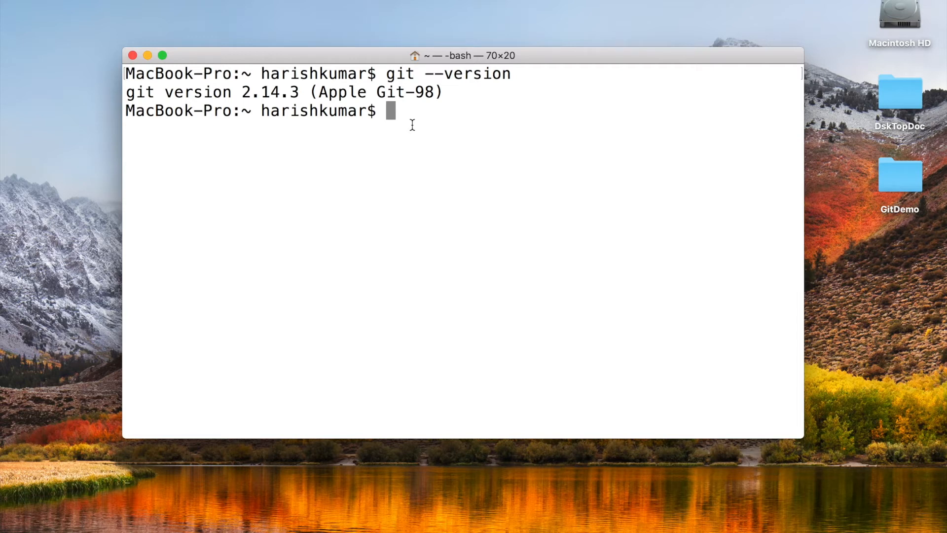
mouse_move(427, 121)
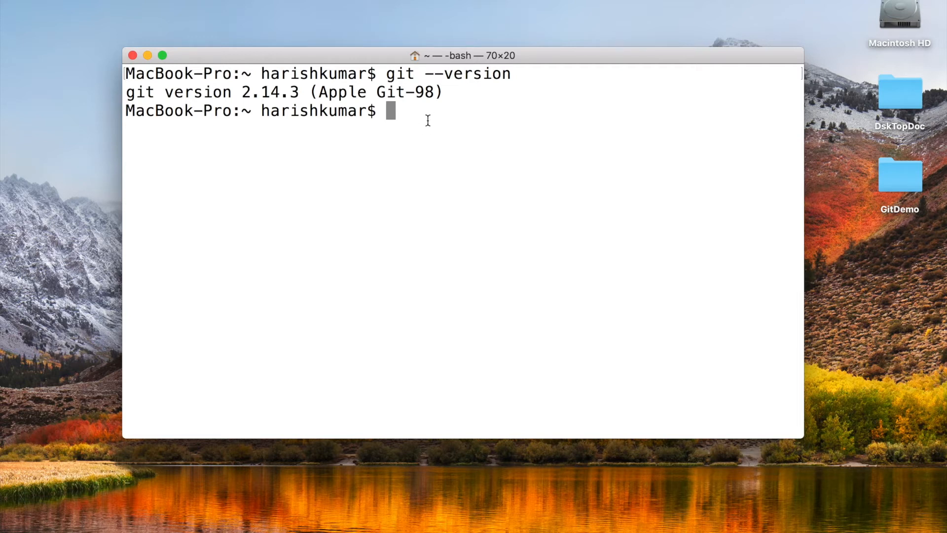
mouse_move(821, 98)
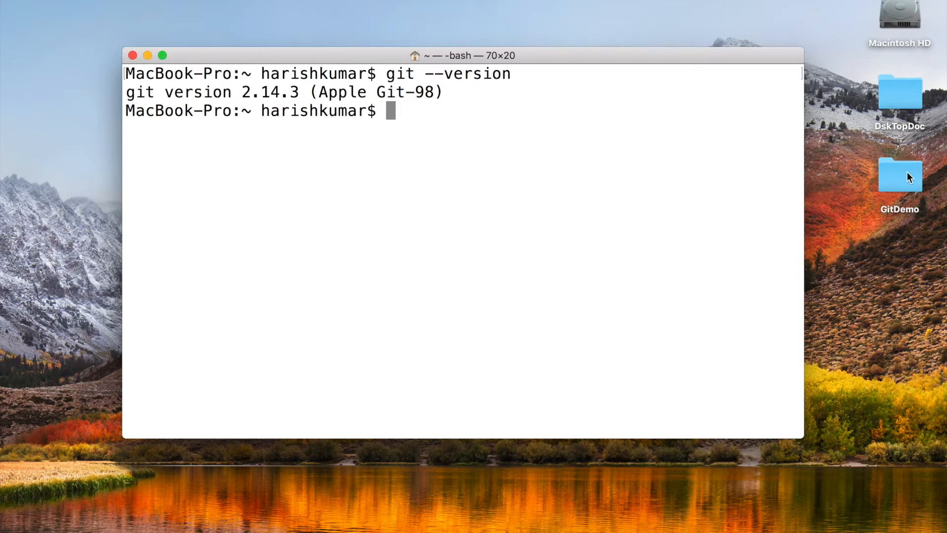
- Open the GitDemo folder in Finder and bring up Atom's Dock menu
double_click(900, 176)
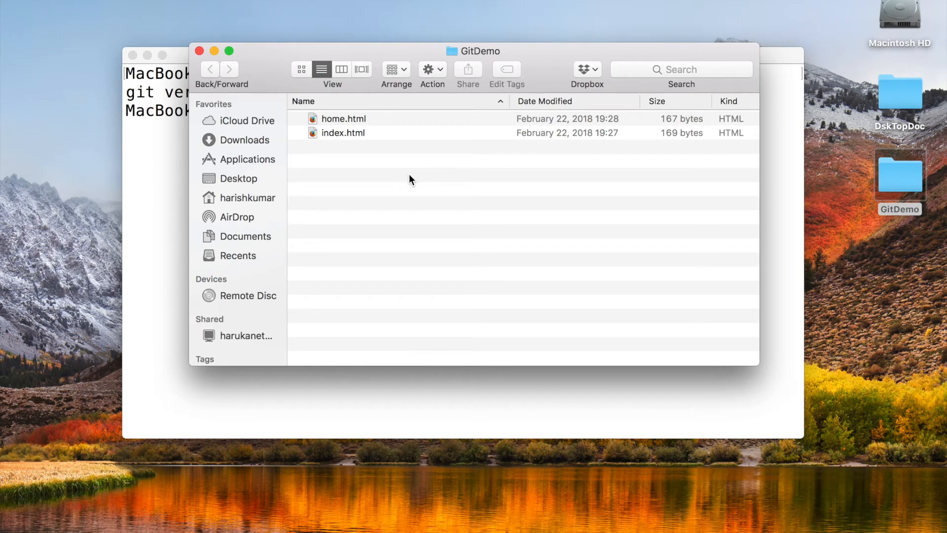
mouse_move(414, 181)
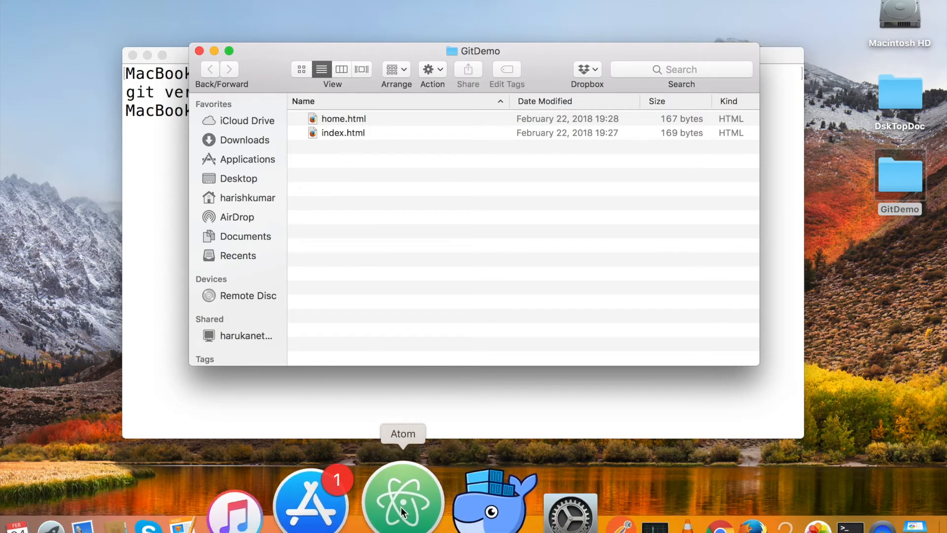
right_click(403, 495)
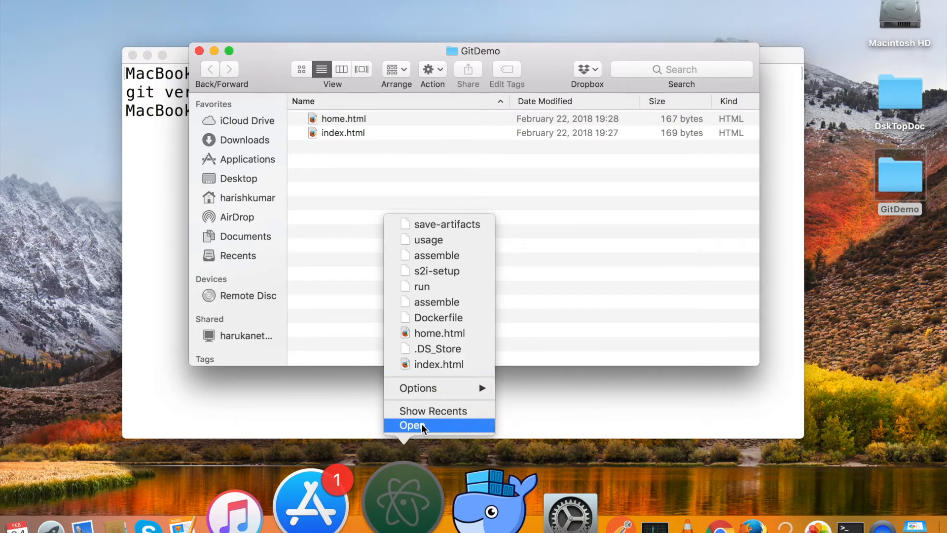
- Open the GitDemo project in Atom with index.html and home.html tabs
left_click(412, 424)
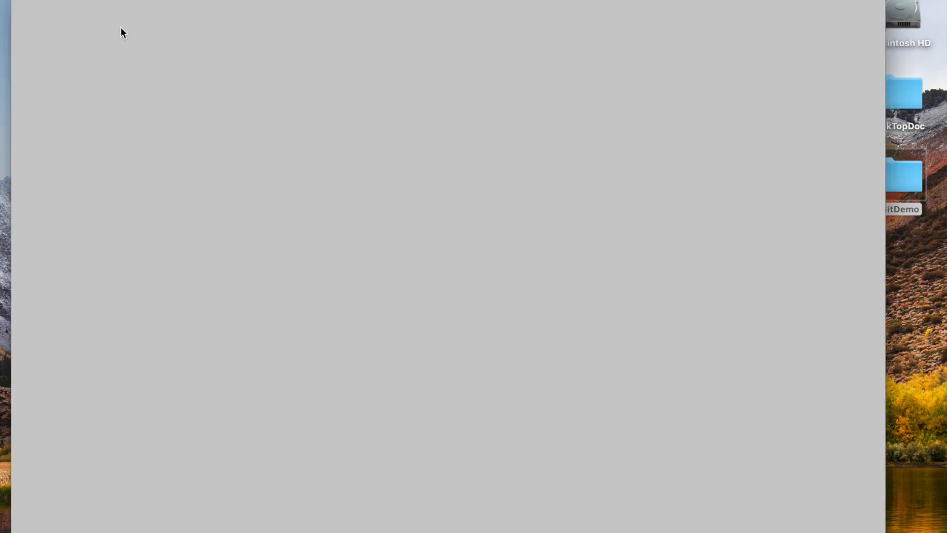
mouse_move(308, 196)
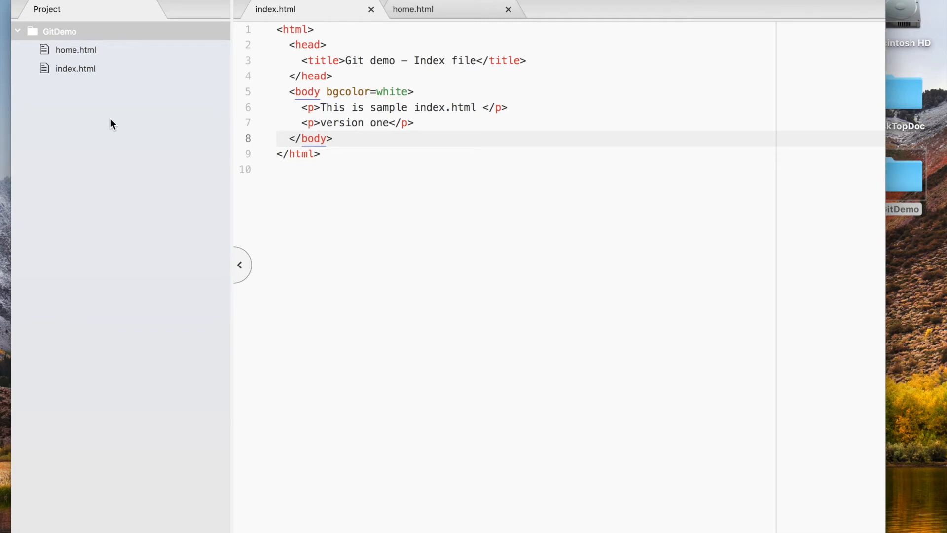
mouse_move(116, 95)
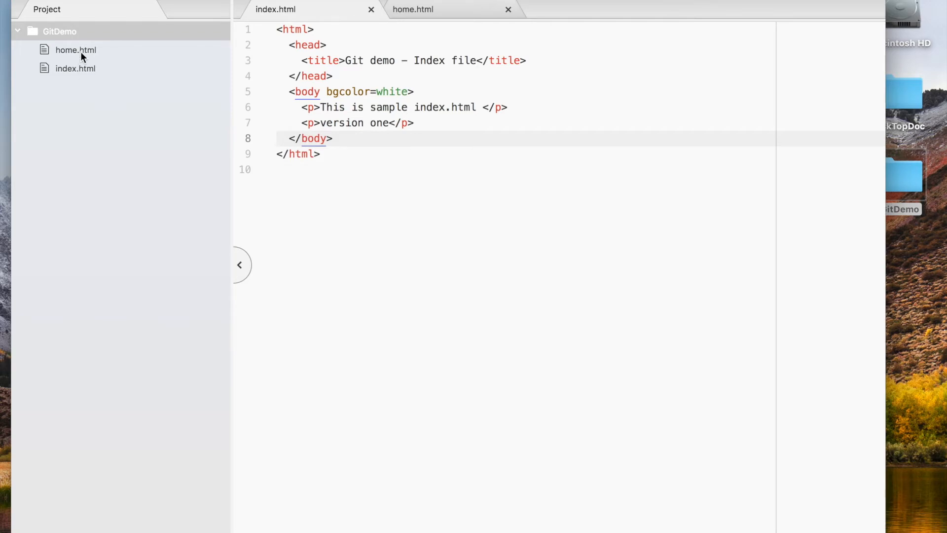
left_click(76, 68)
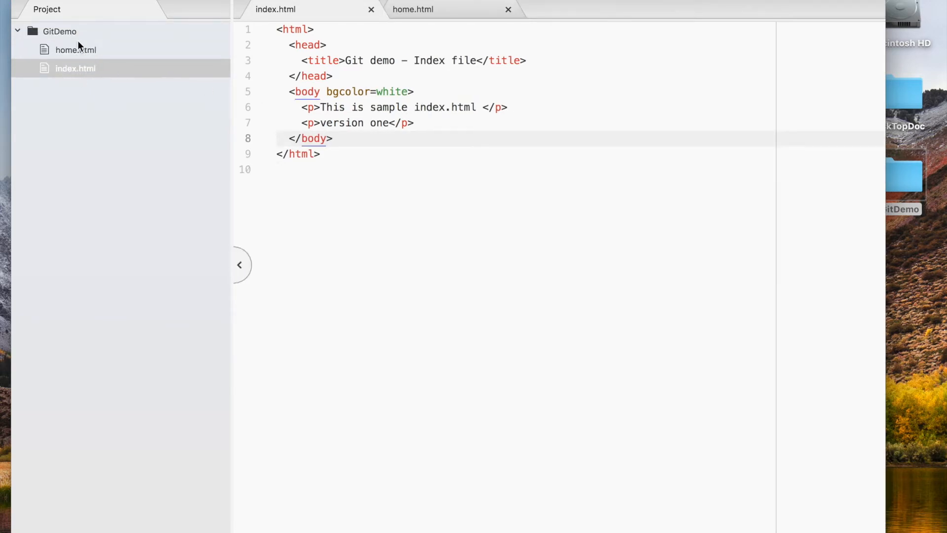
left_click(75, 49)
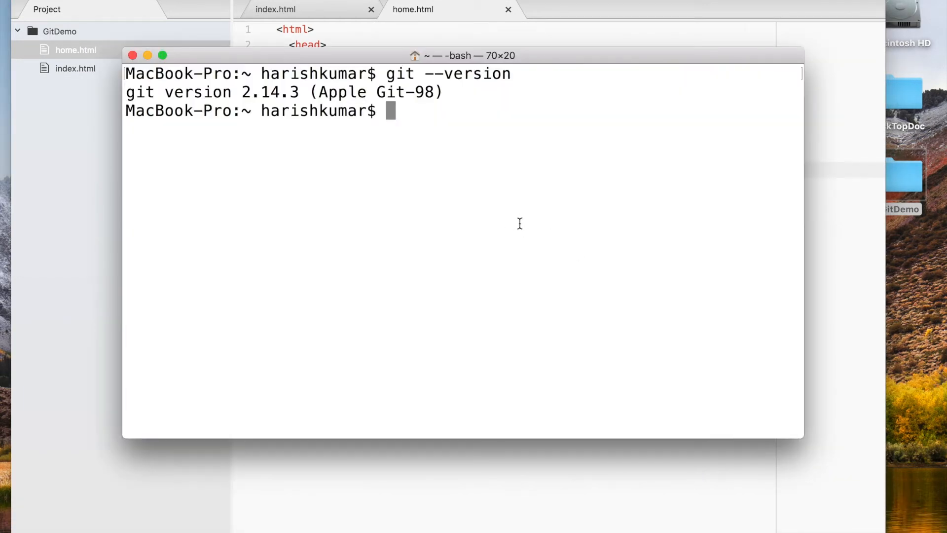
- Change into ~/Desktop/GitDemo and list home.html and index.html with ls
type("cd")
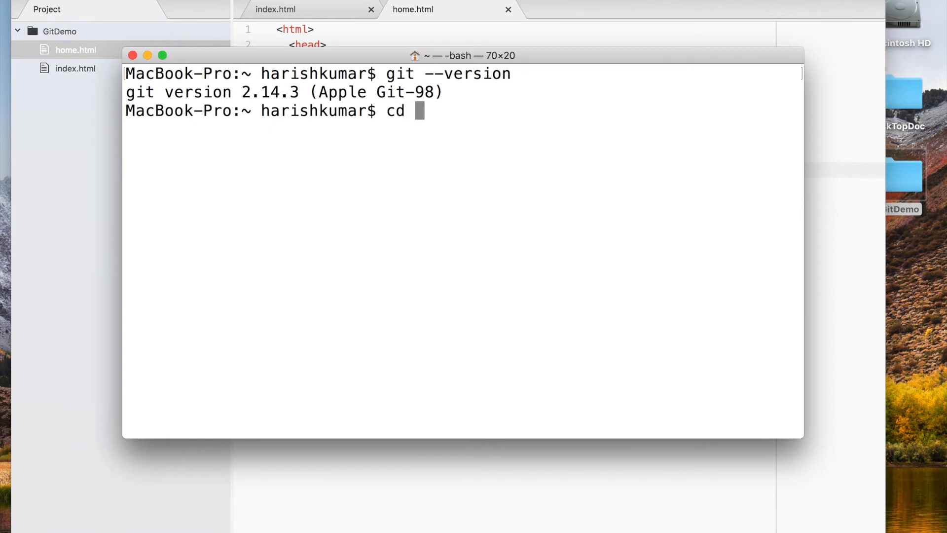
type("~")
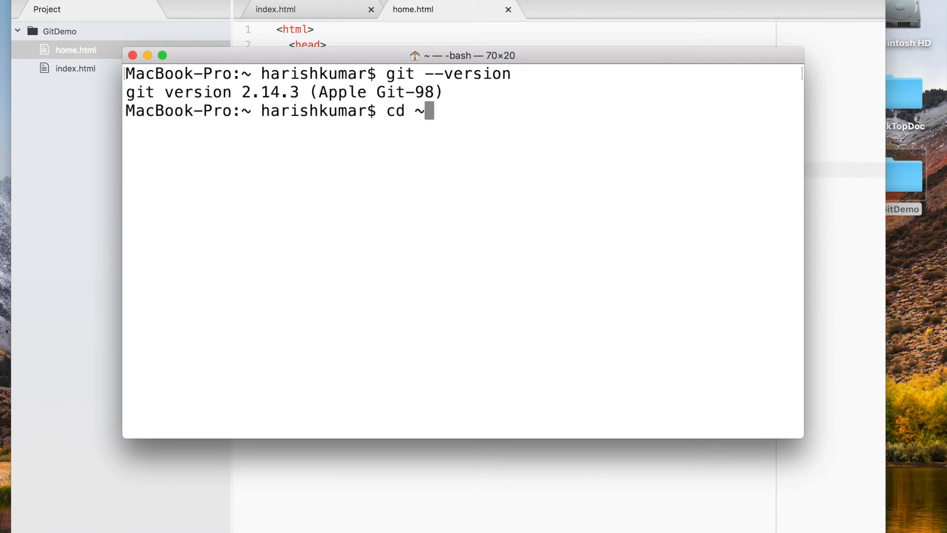
type("/De")
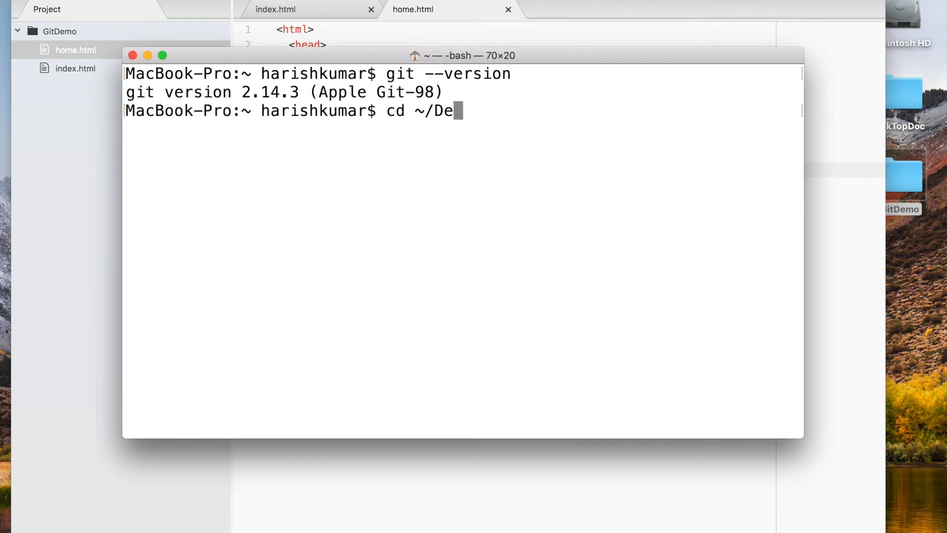
type("s")
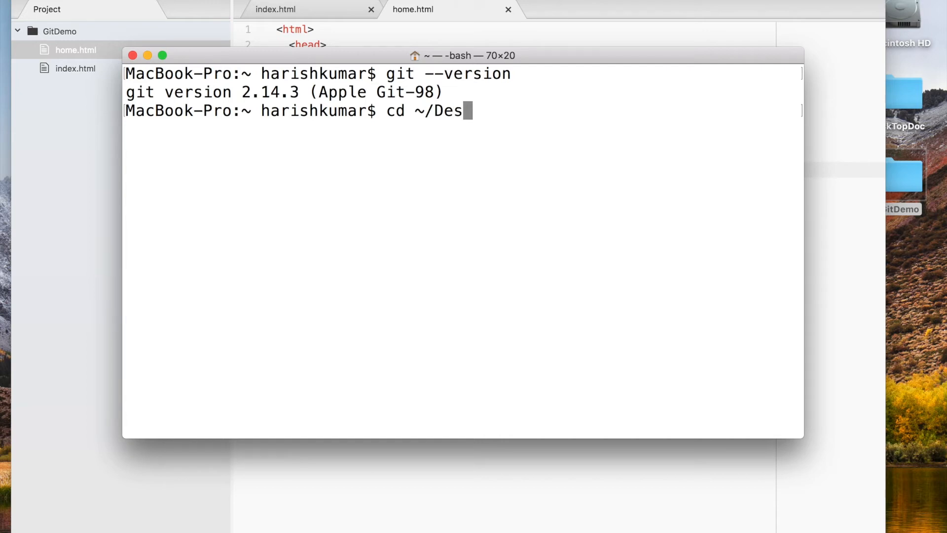
type("ktop/")
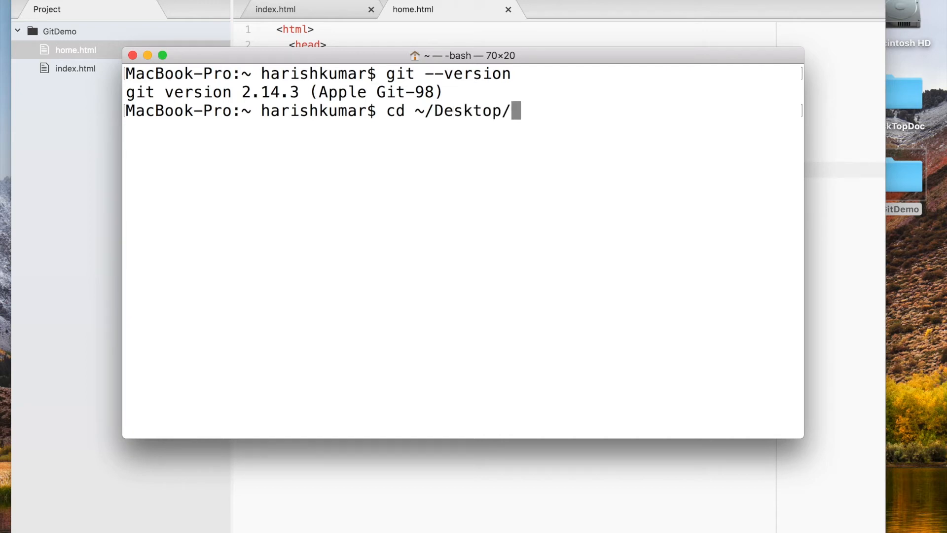
type("GitDemo/")
type("ls")
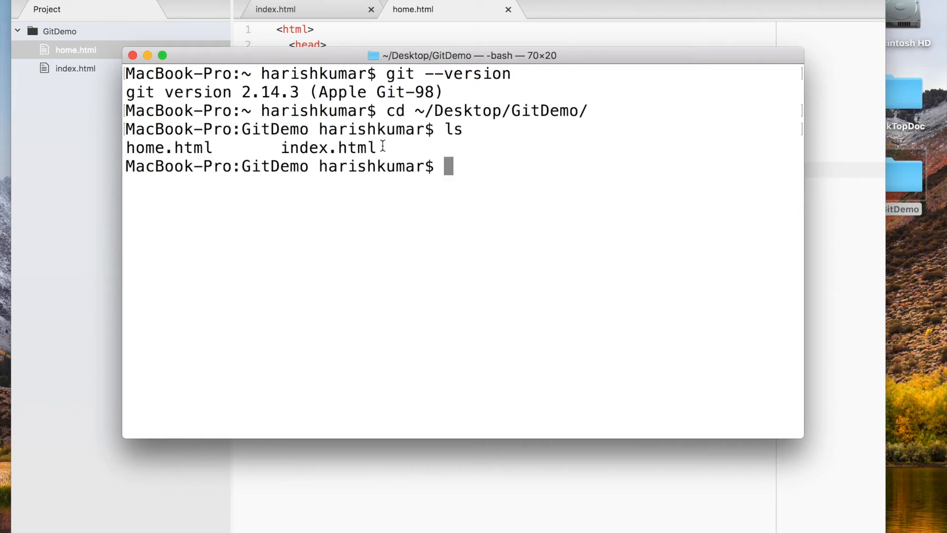
left_click_drag(127, 147, 377, 147)
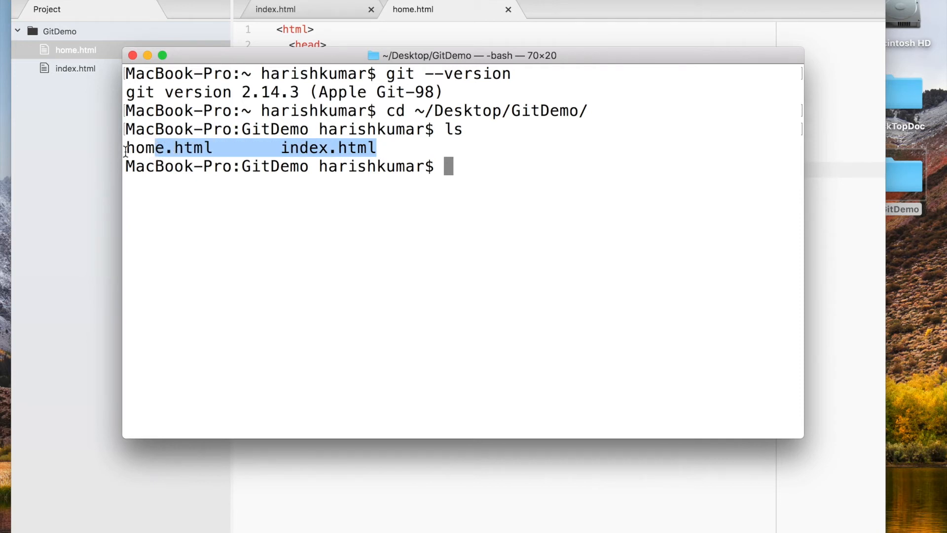
left_click(472, 170)
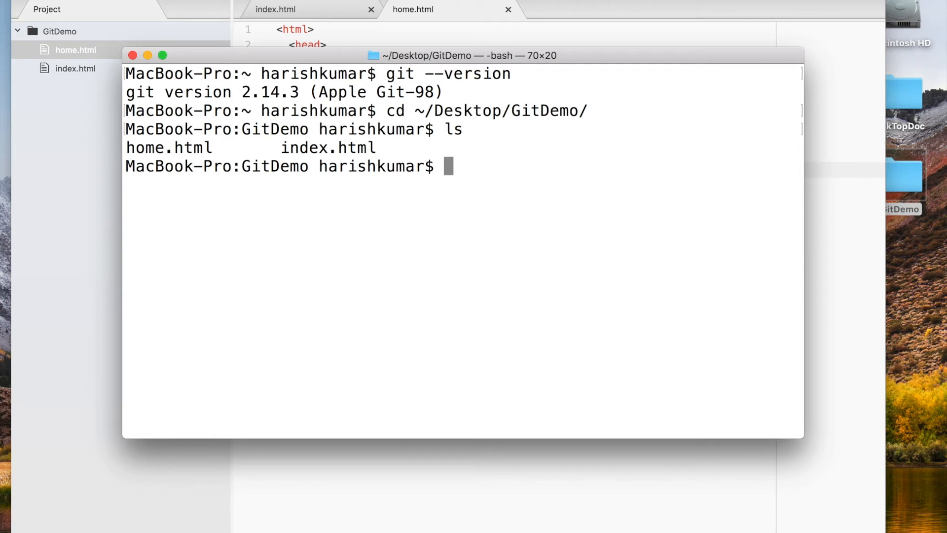
- Run git init in GitDemo and check the new .git folder in Atom's tree
type("git init")
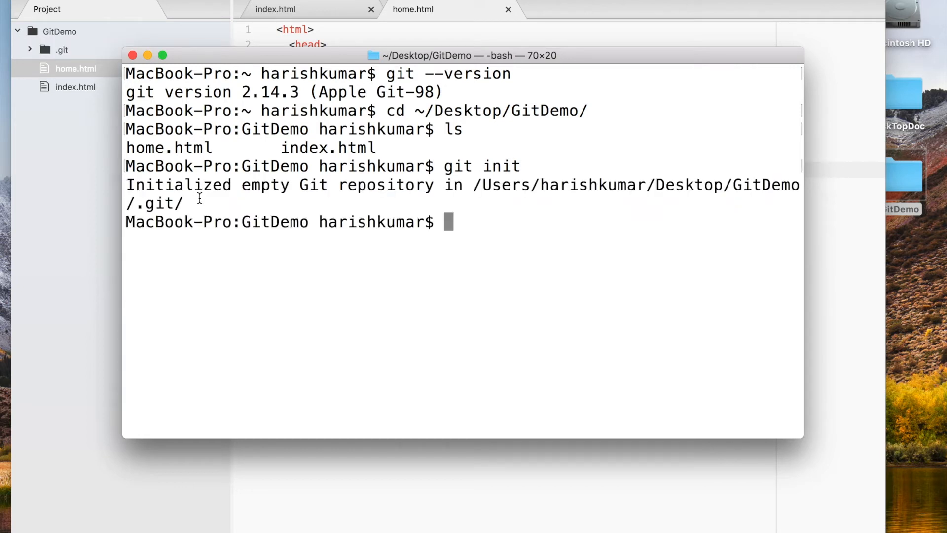
double_click(159, 203)
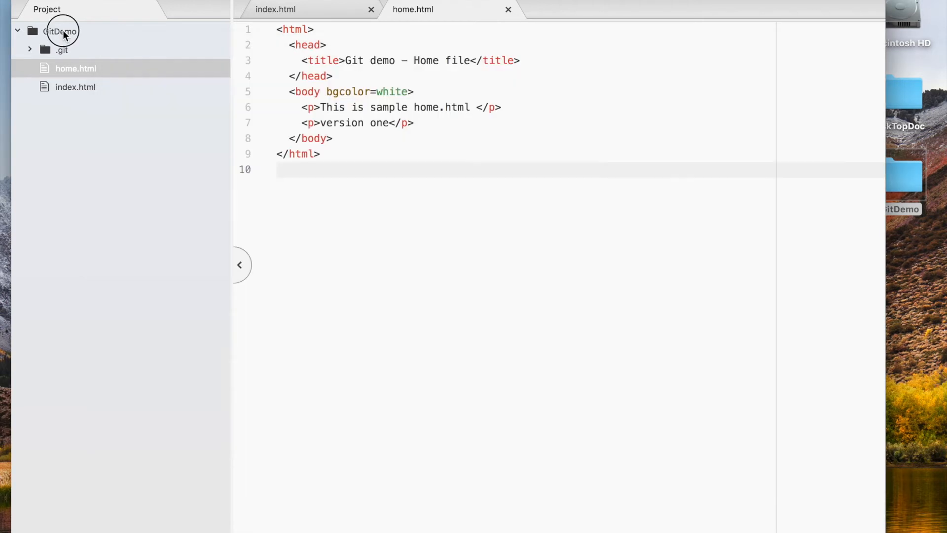
mouse_move(90, 44)
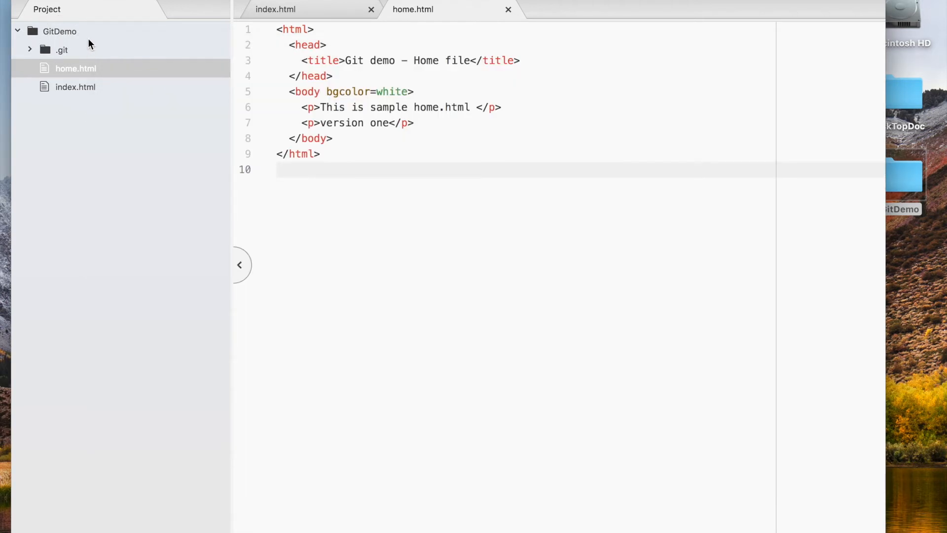
mouse_move(50, 59)
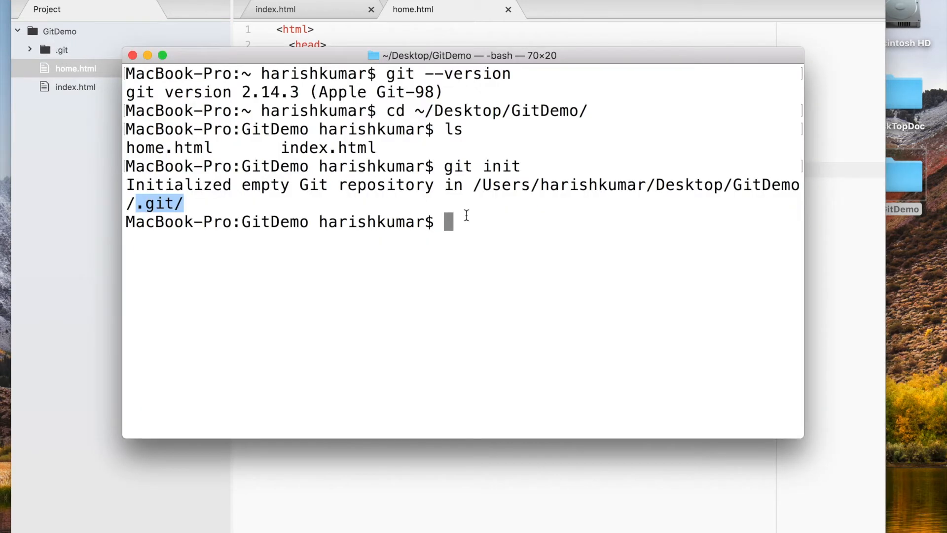
- Run ls -la to reveal the hidden .git directory beside the two HTML files
type("ls -")
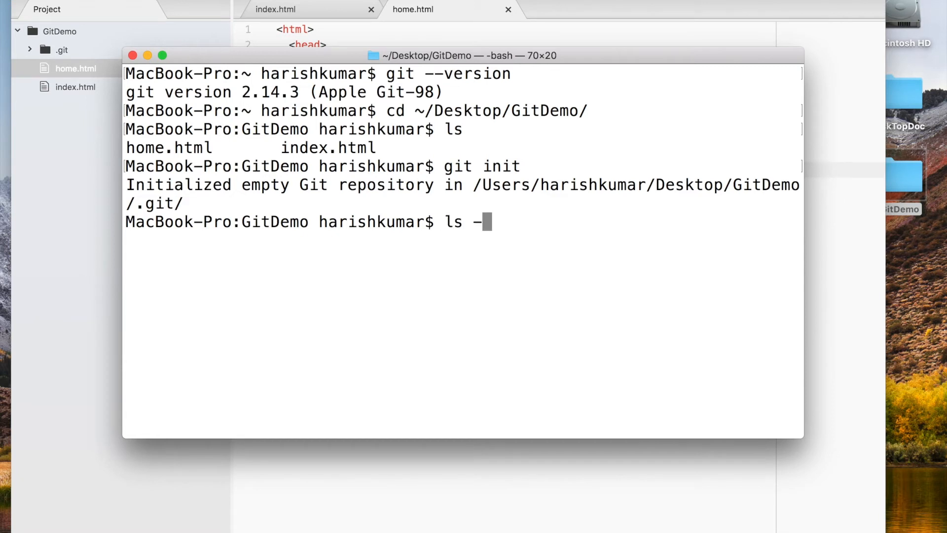
type("la")
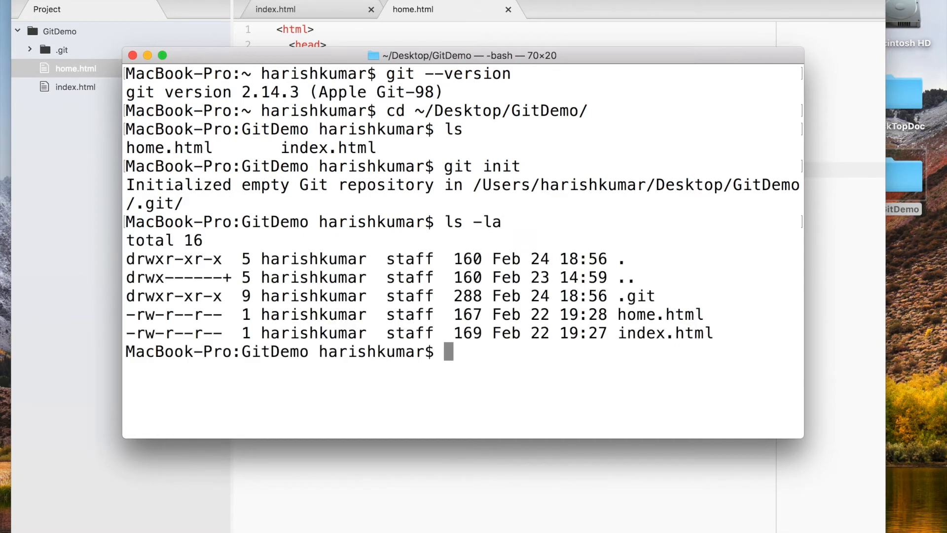
double_click(634, 296)
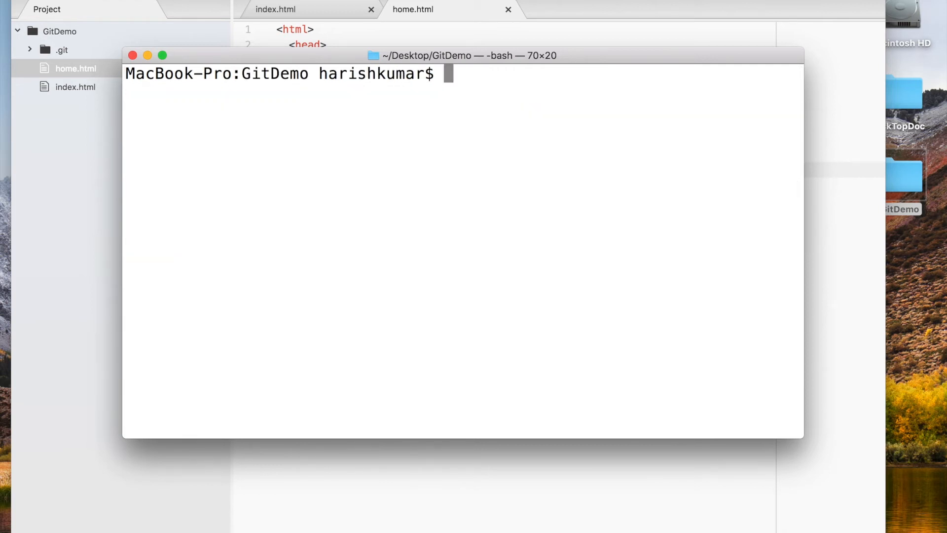
mouse_move(341, 60)
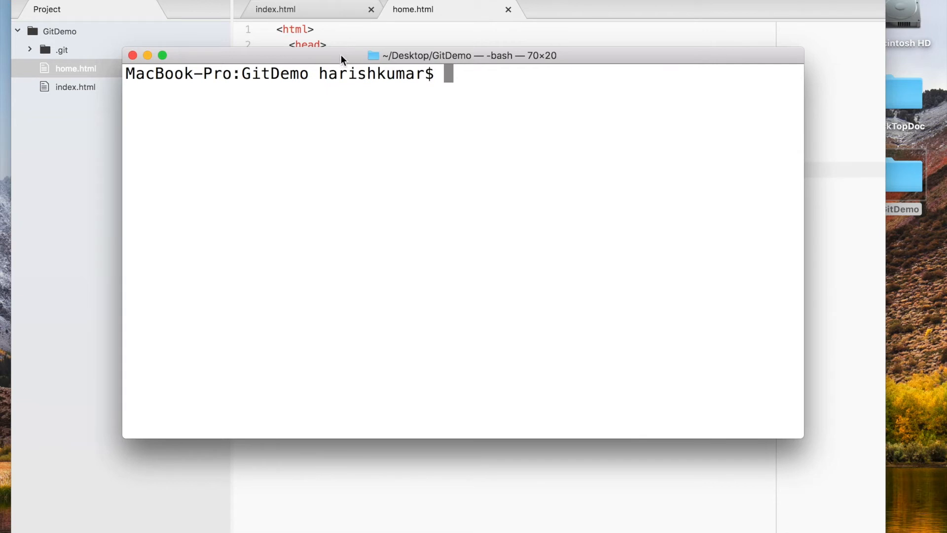
left_click_drag(341, 58, 391, 52)
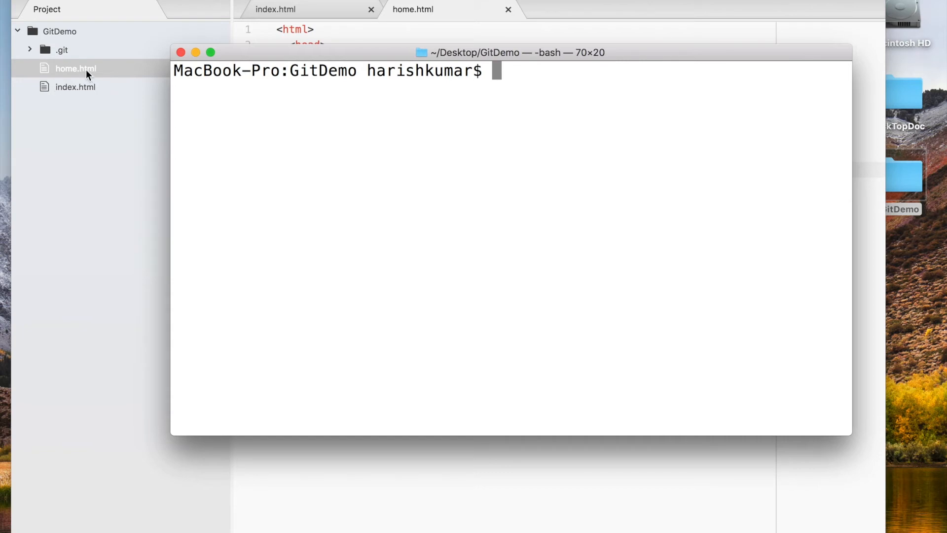
mouse_move(447, 54)
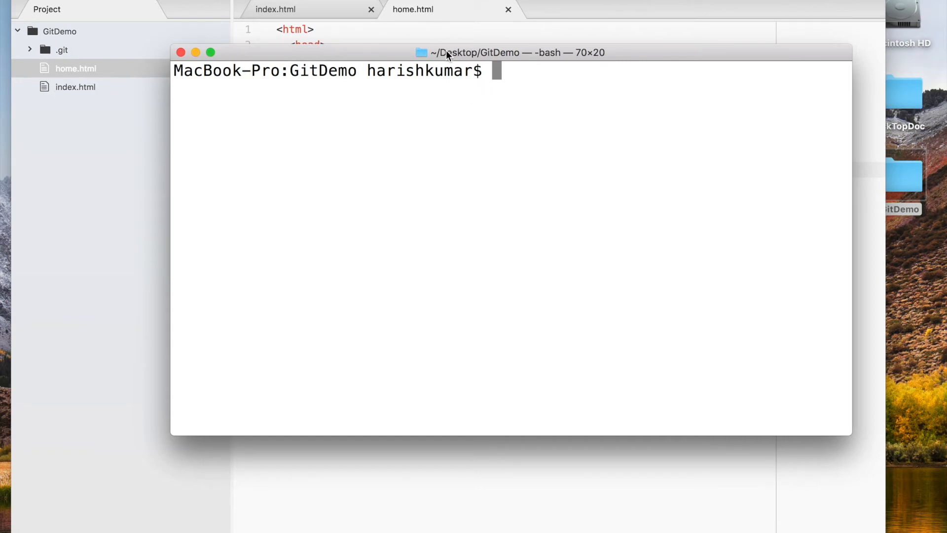
left_click_drag(448, 53, 401, 56)
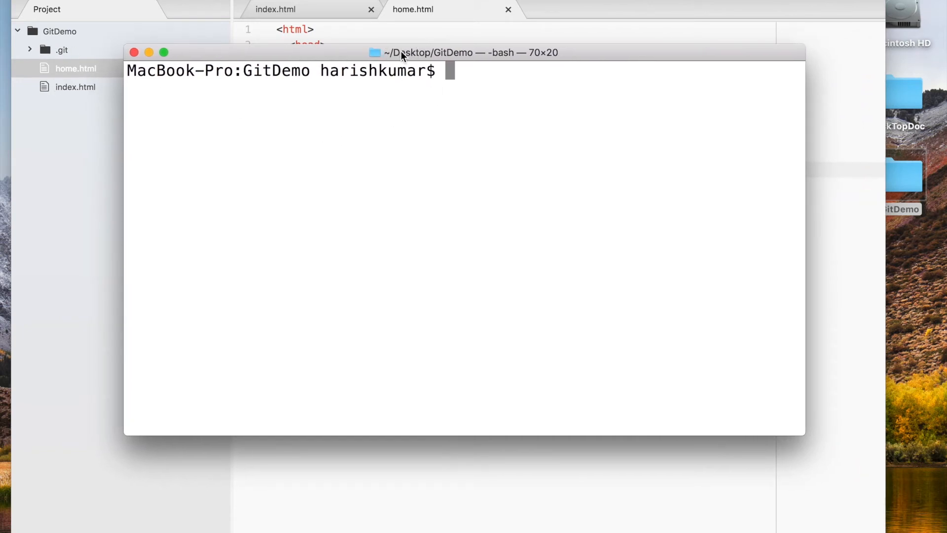
type("git sta")
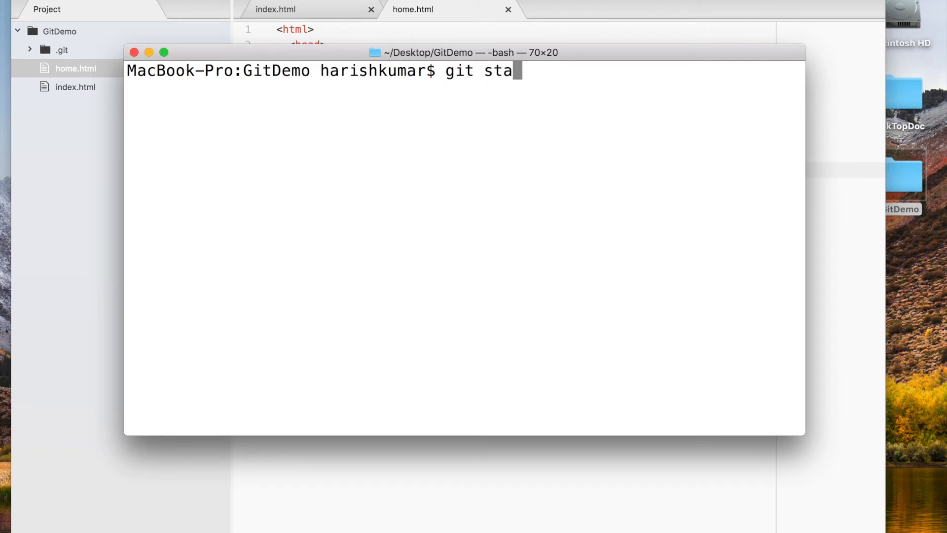
type("tus")
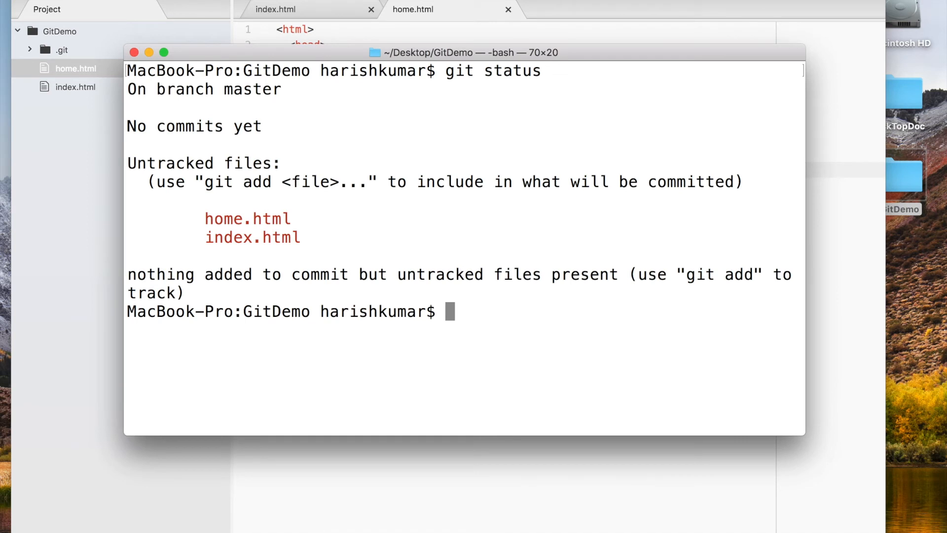
mouse_move(424, 209)
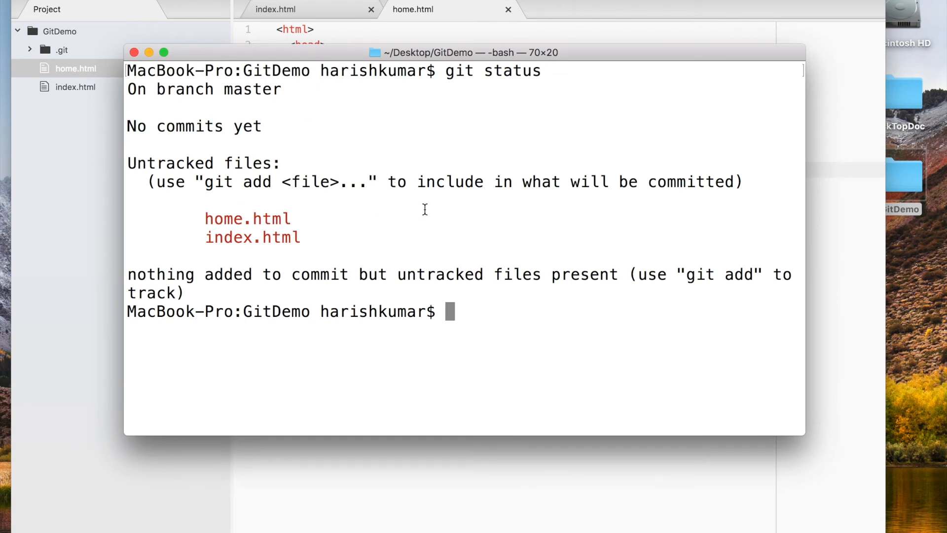
mouse_move(152, 97)
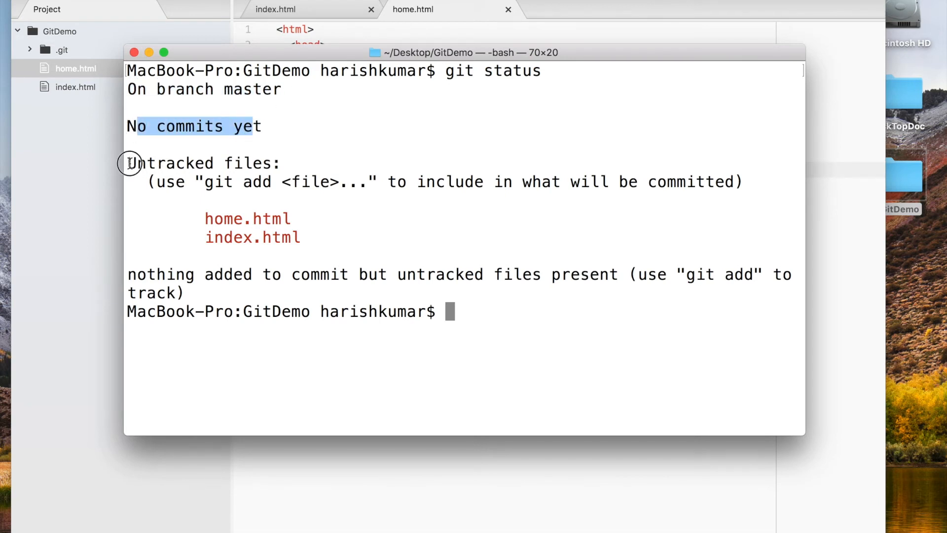
left_click_drag(139, 126, 281, 162)
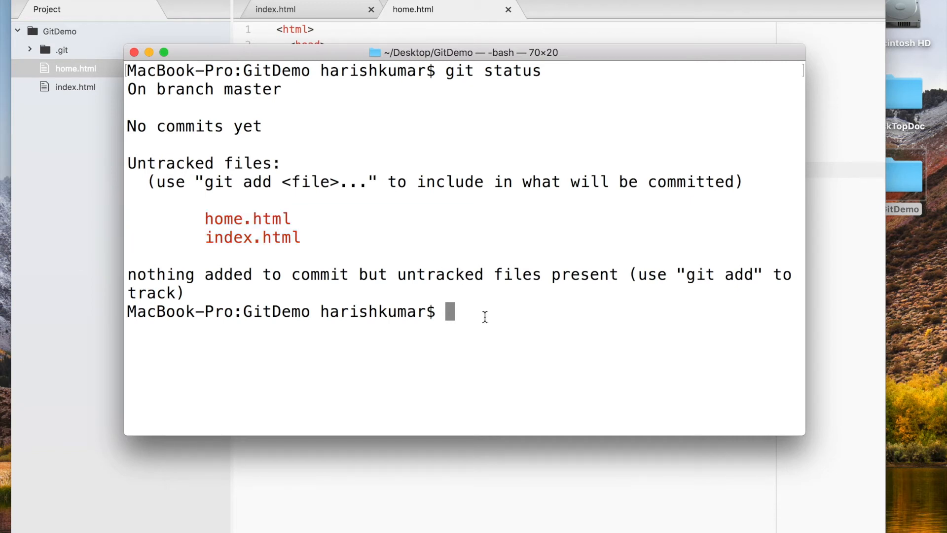
- Stage index.html with git add, then clear the Terminal screen
type("git add i")
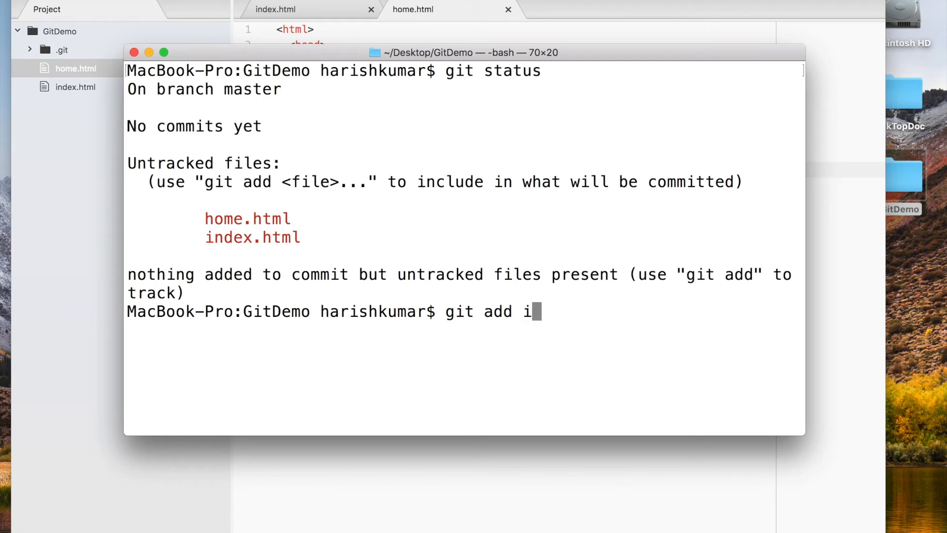
type("ndex.h")
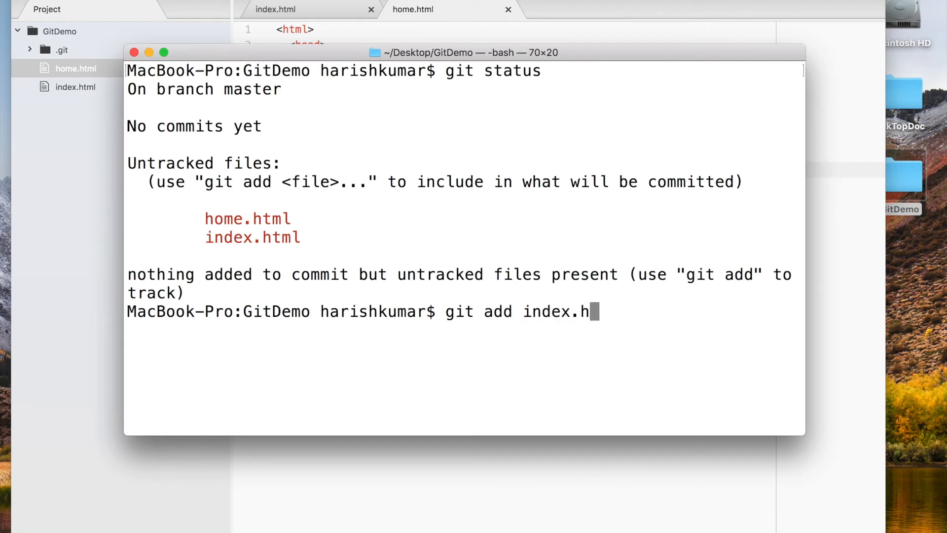
type("tml")
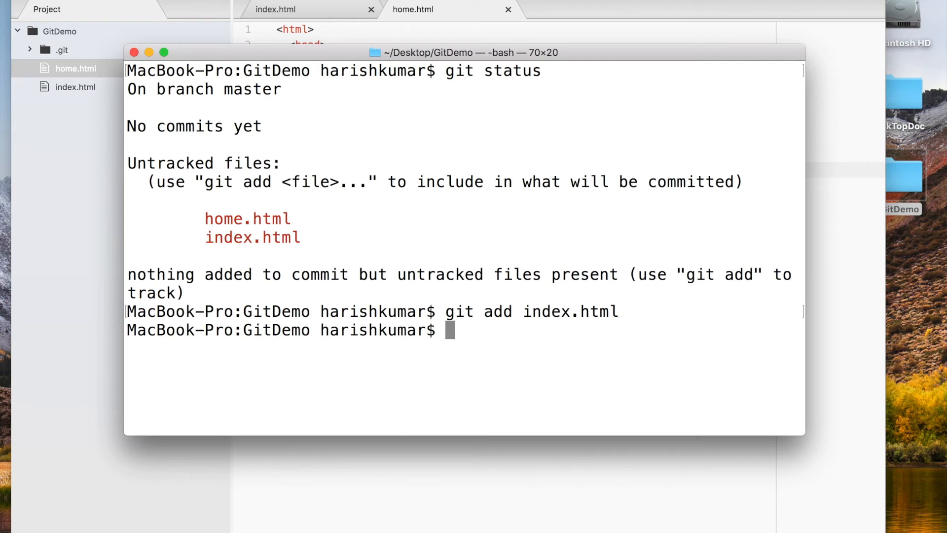
type("gi")
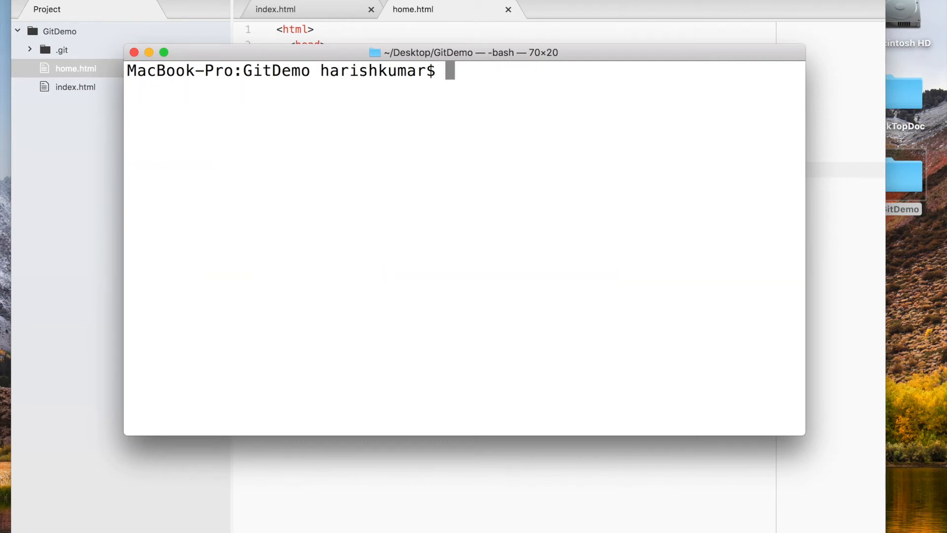
- Run git status showing index.html staged and home.html untracked, highlighting each entry
type("git")
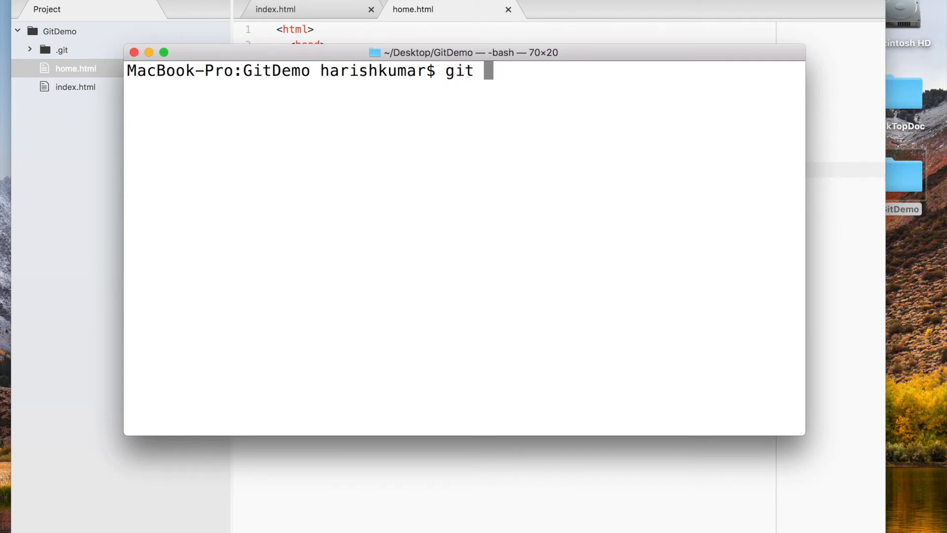
type("stu")
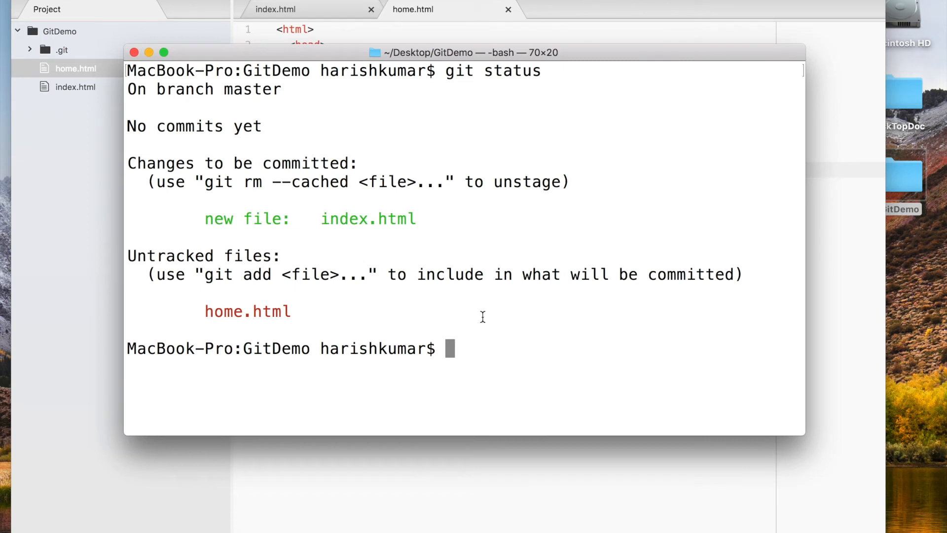
double_click(219, 218)
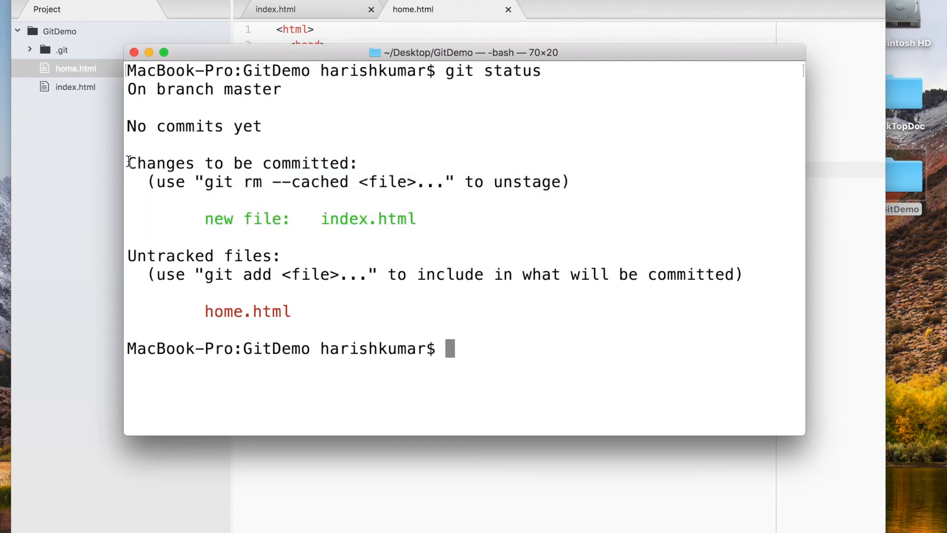
left_click_drag(127, 162, 273, 163)
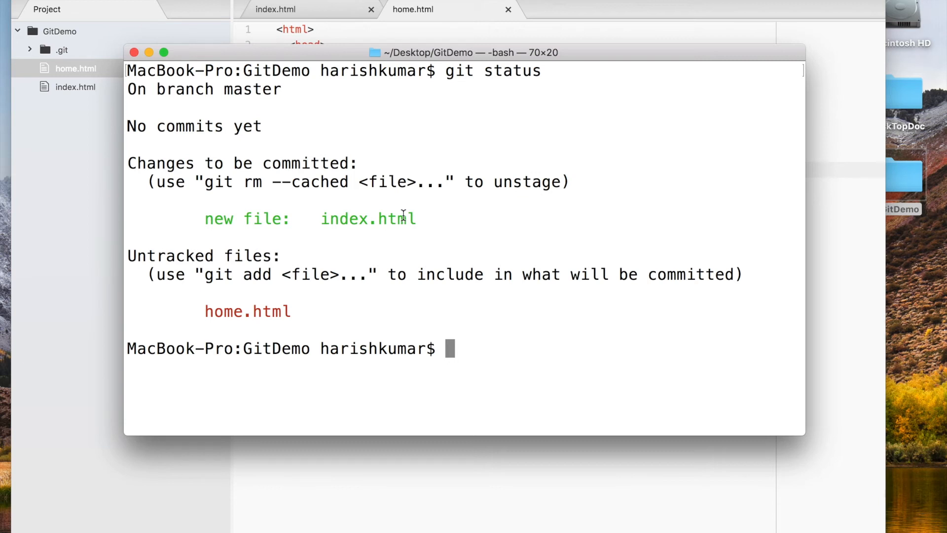
mouse_move(429, 218)
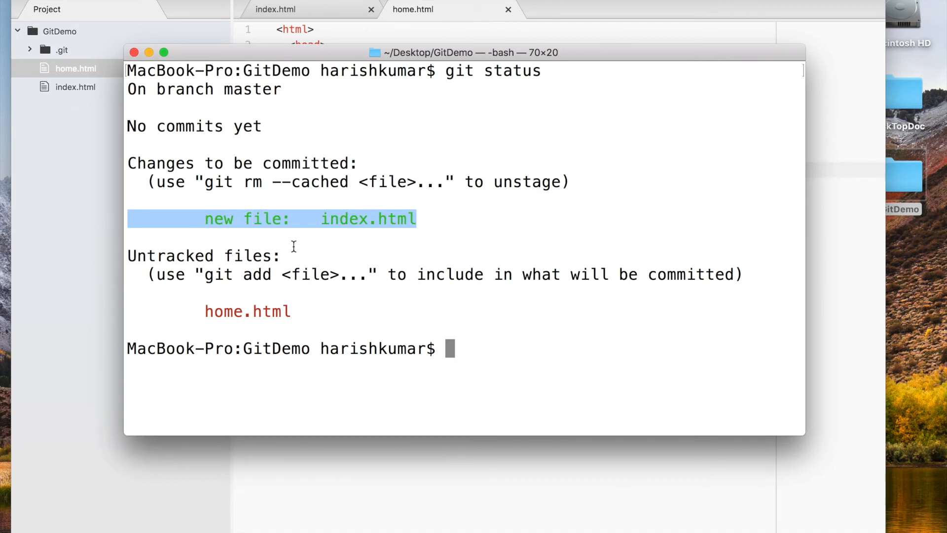
mouse_move(373, 228)
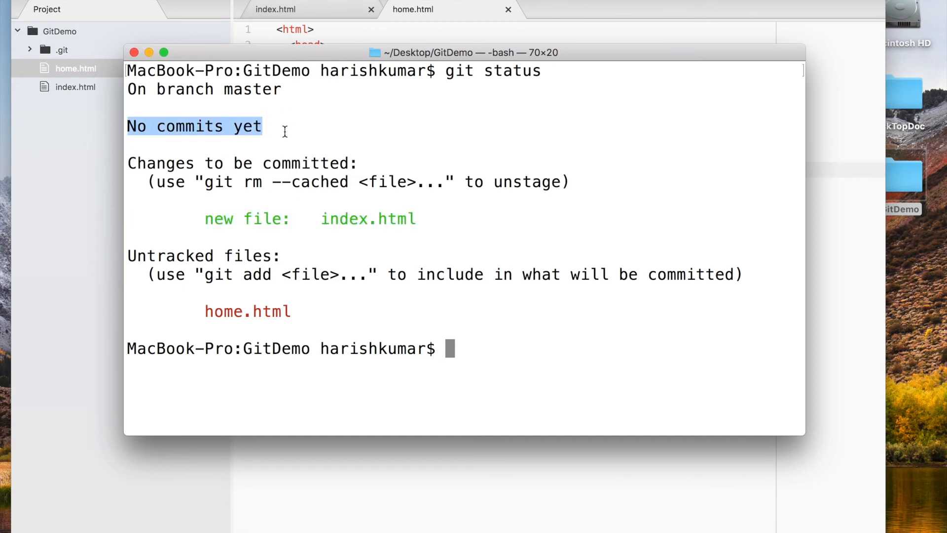
left_click(284, 127)
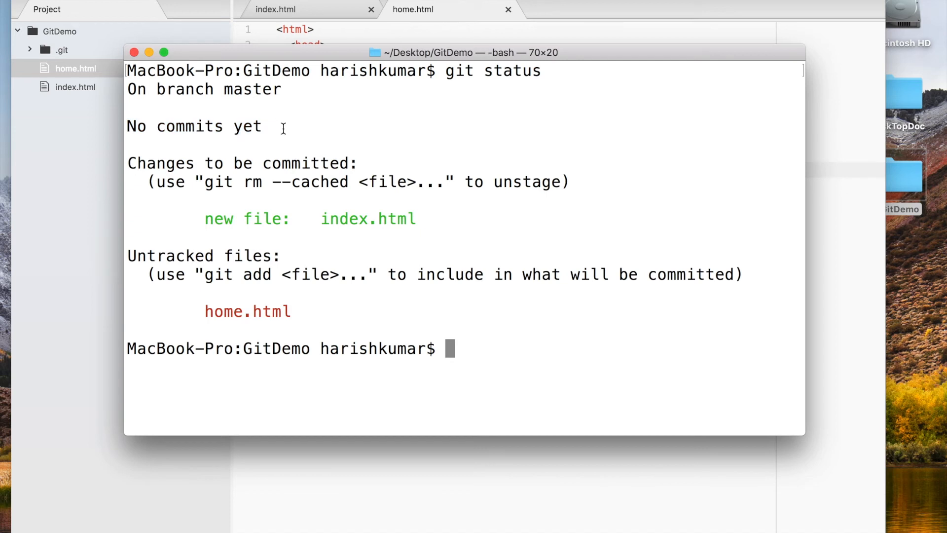
double_click(404, 218)
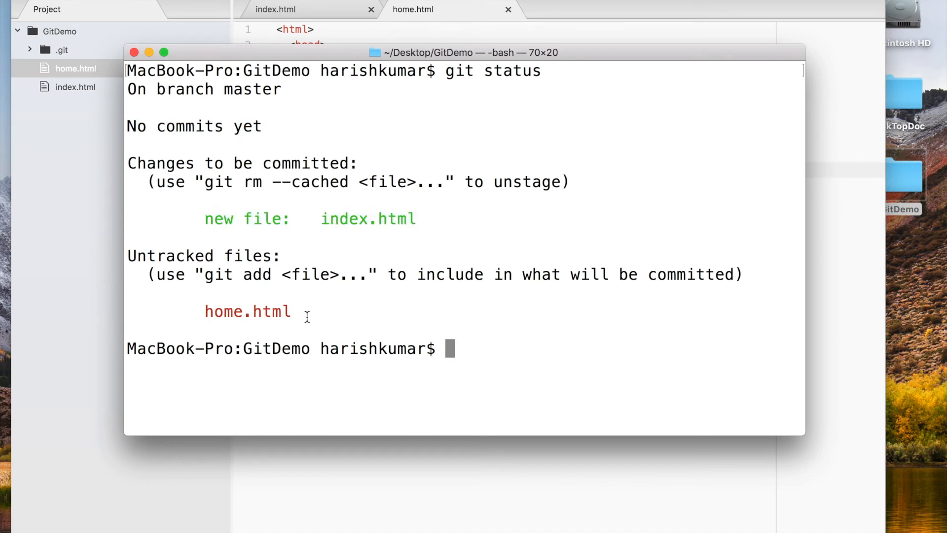
mouse_move(497, 345)
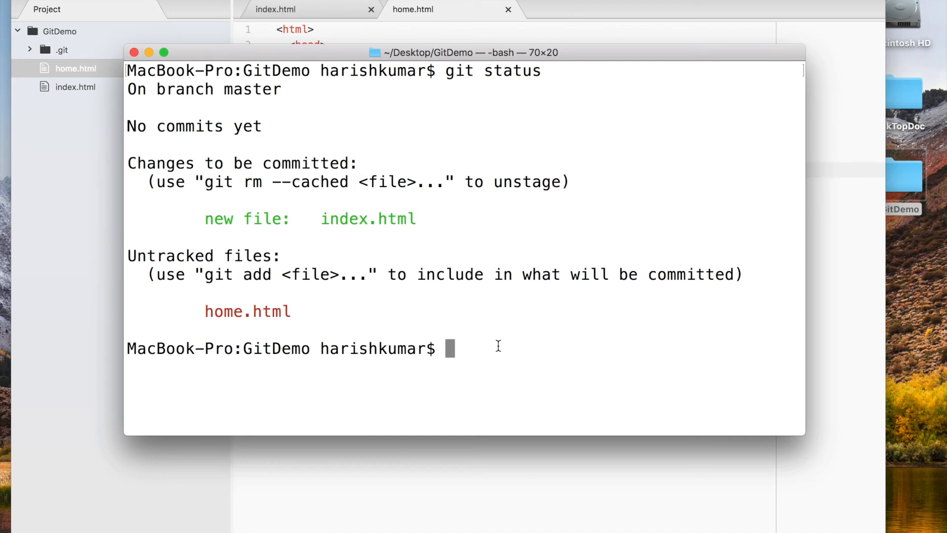
type("git")
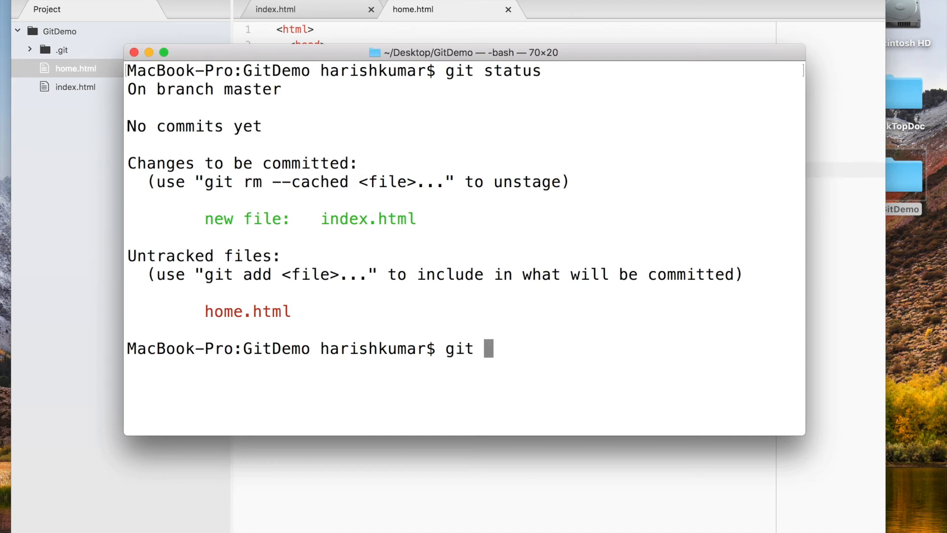
- Stage home.html with git add
type("add h")
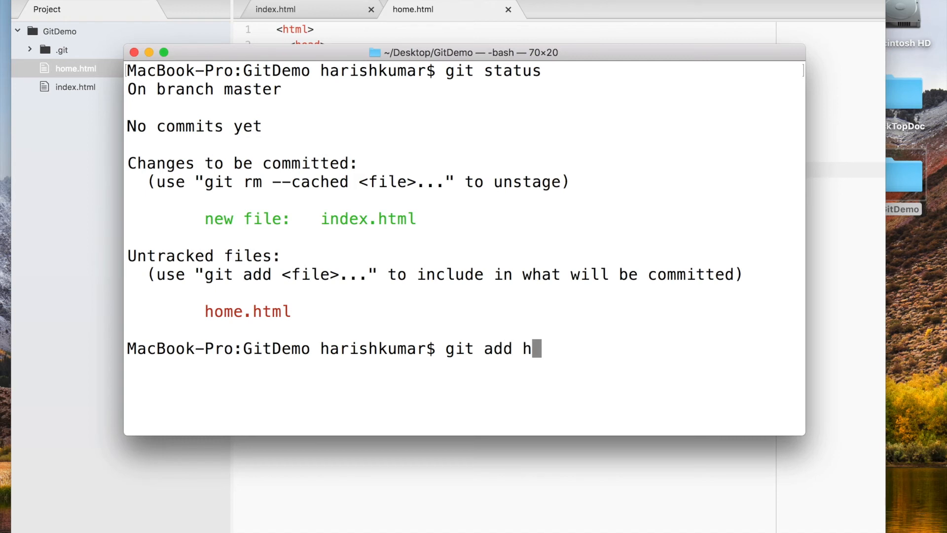
type("o")
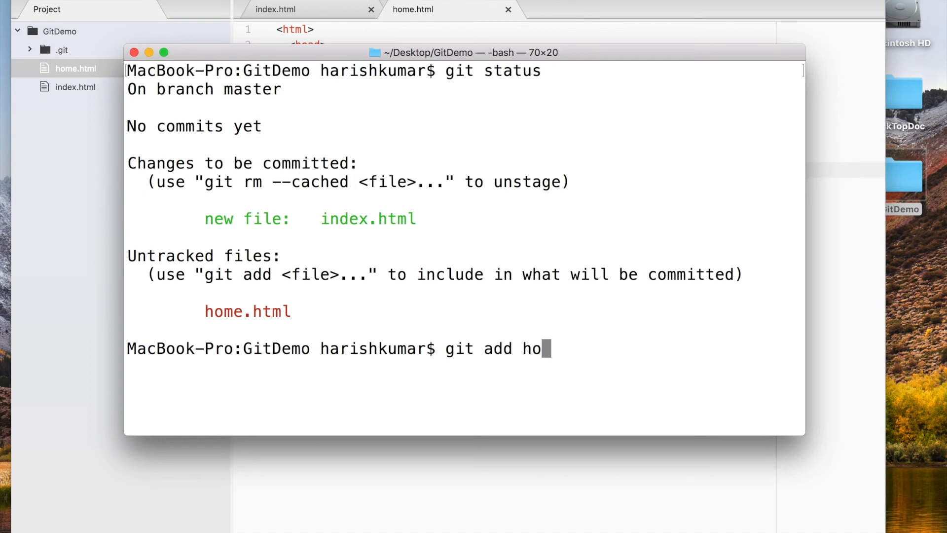
key("Backspace")
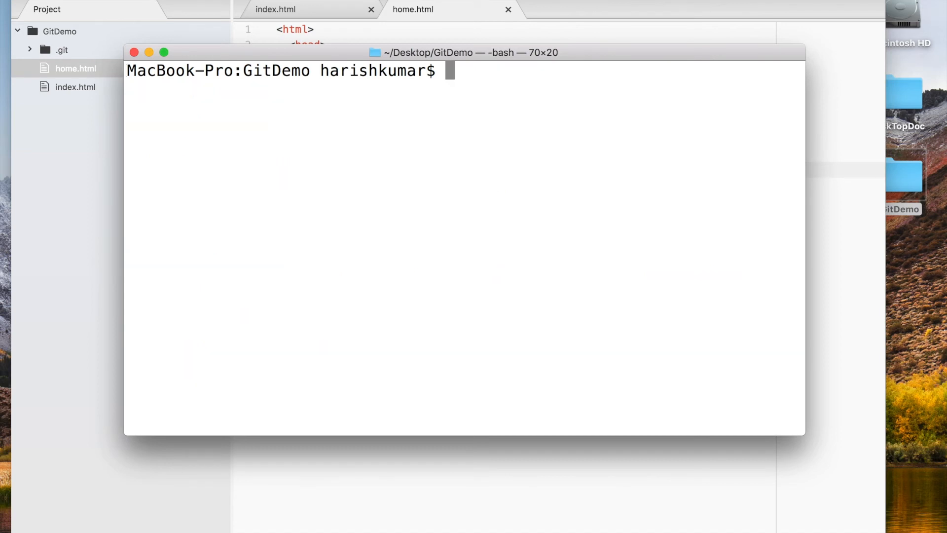
- Run git status to confirm home.html and index.html are both listed as new files
type("git status")
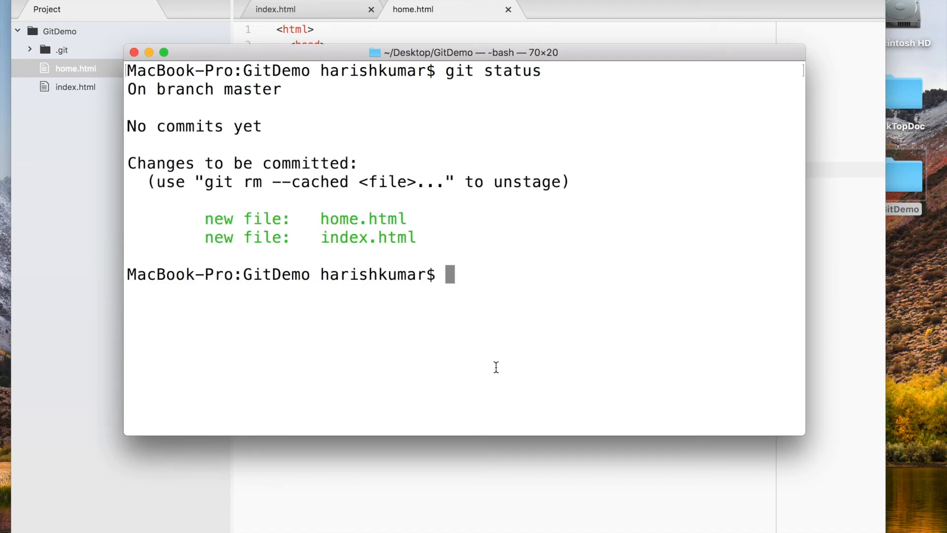
double_click(368, 237)
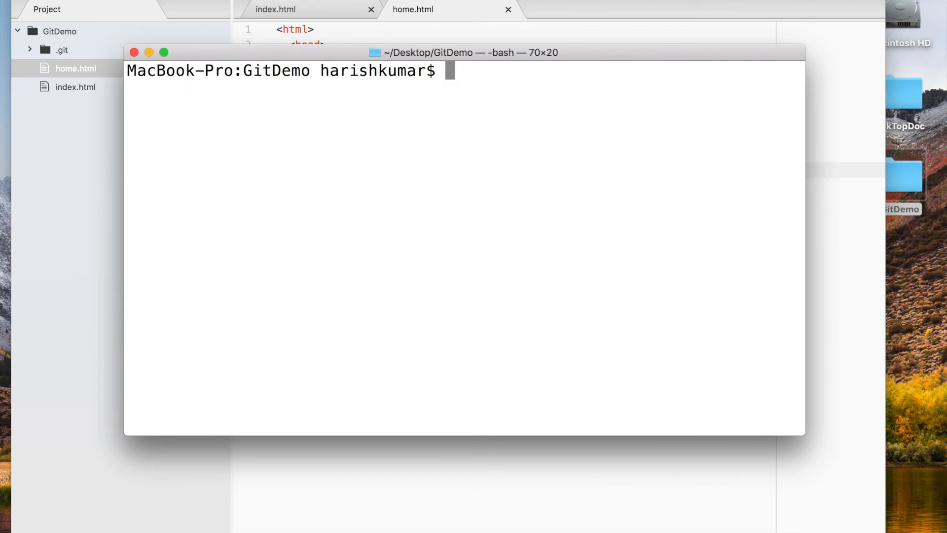
type("git")
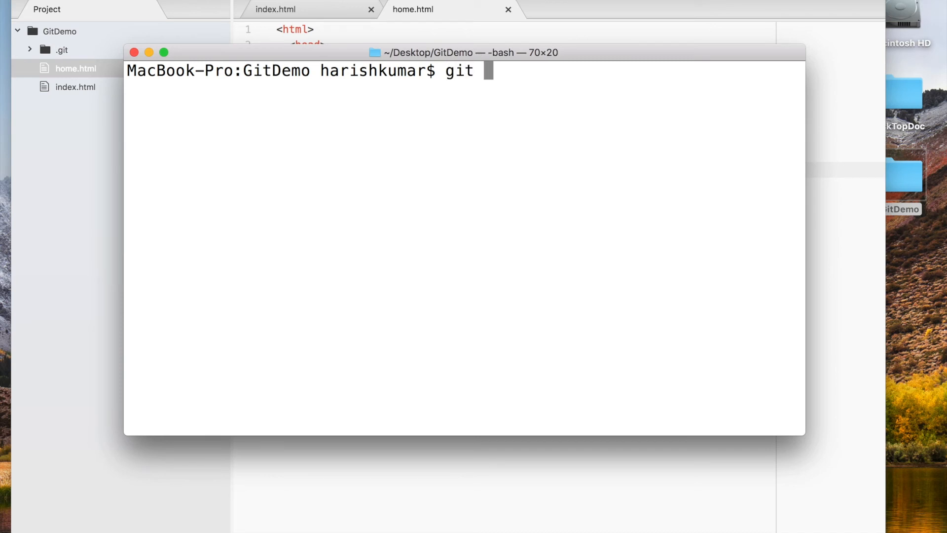
- Commit both staged files with git commit -m "version 1"
type("commit")
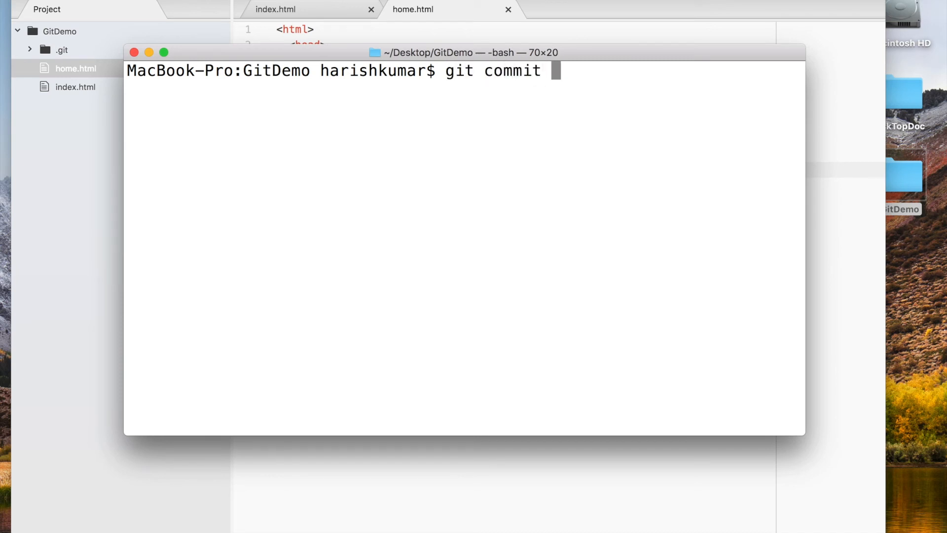
type("-m")
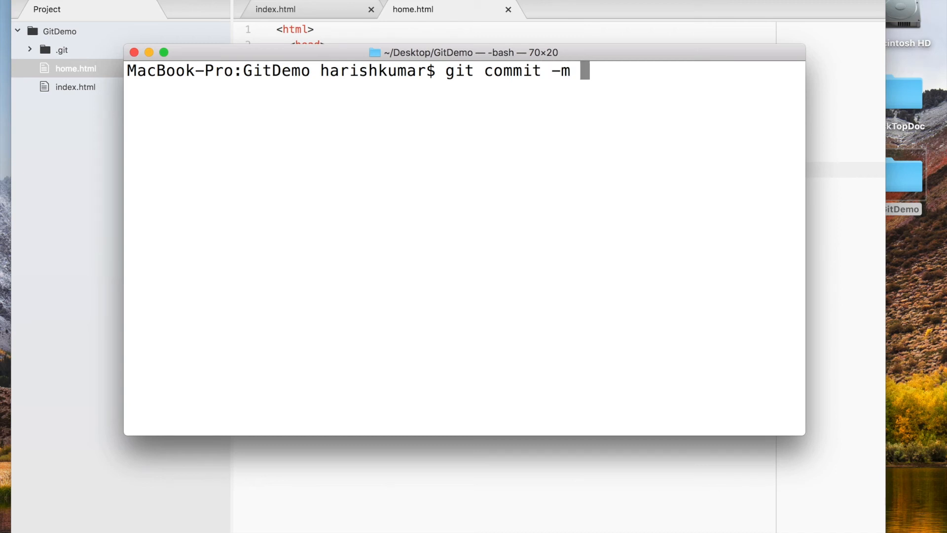
type("\"")
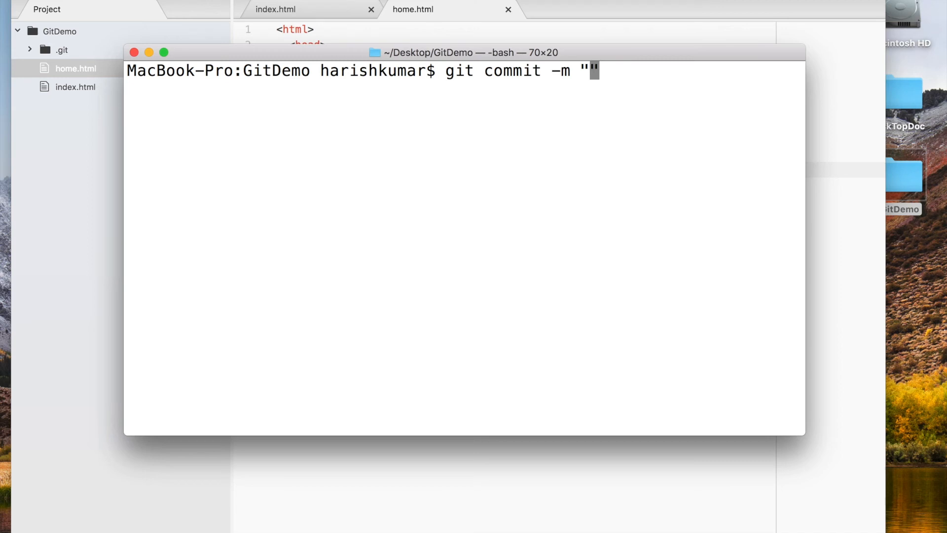
type("version 1")
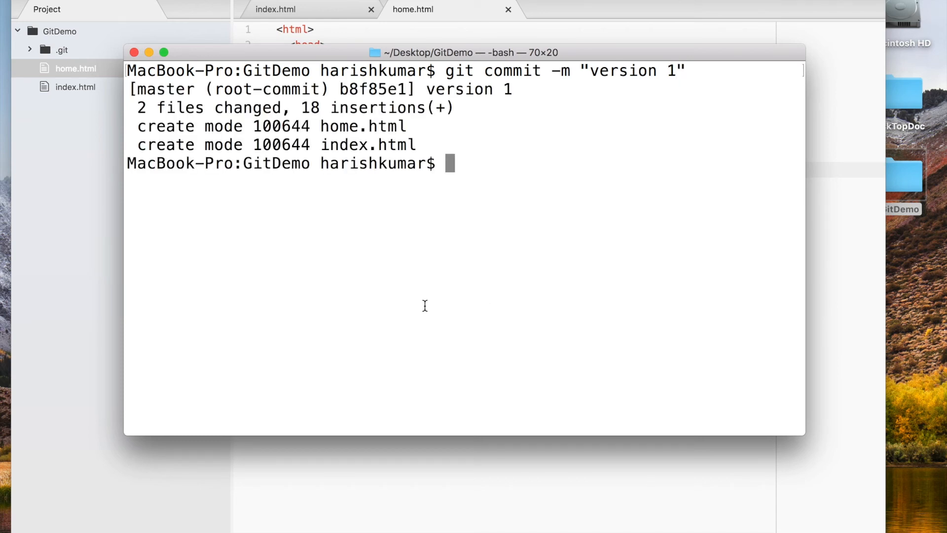
left_click_drag(320, 126, 415, 144)
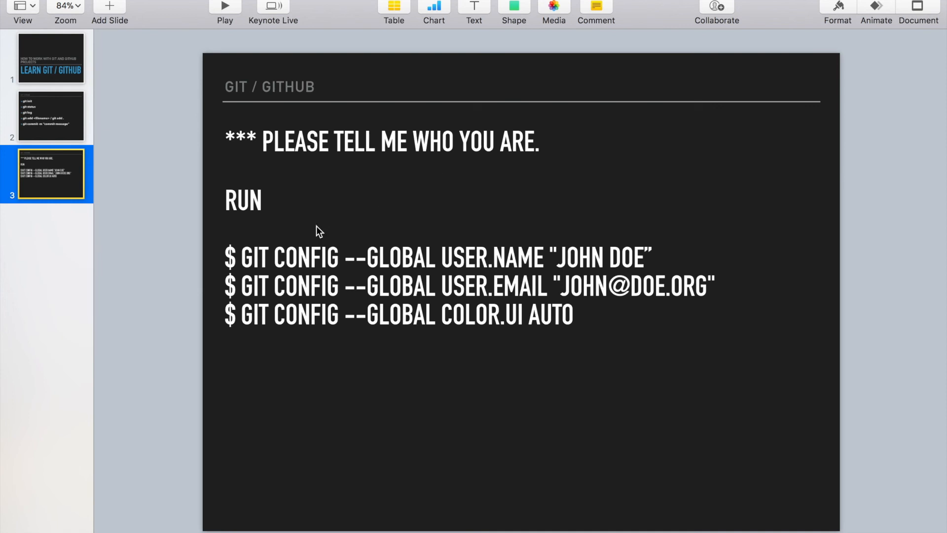
left_click(247, 259)
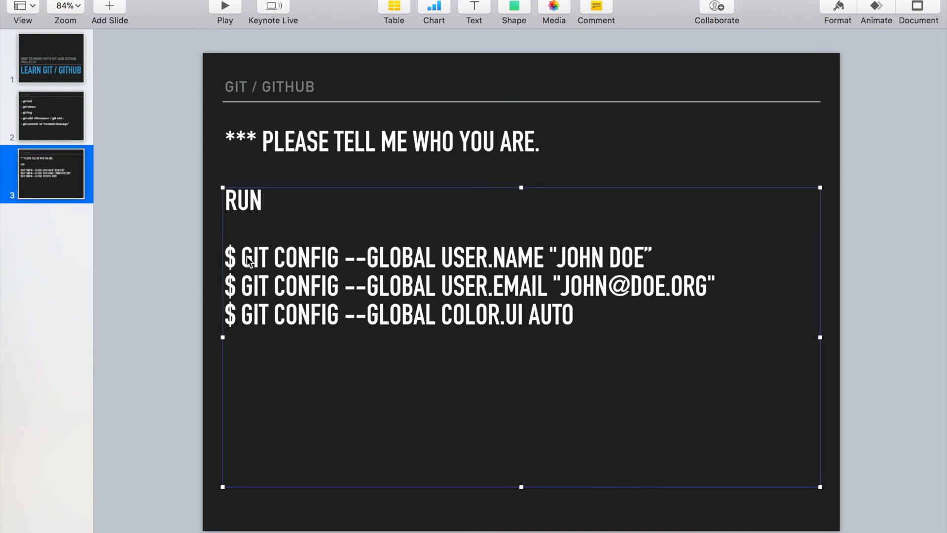
mouse_move(253, 264)
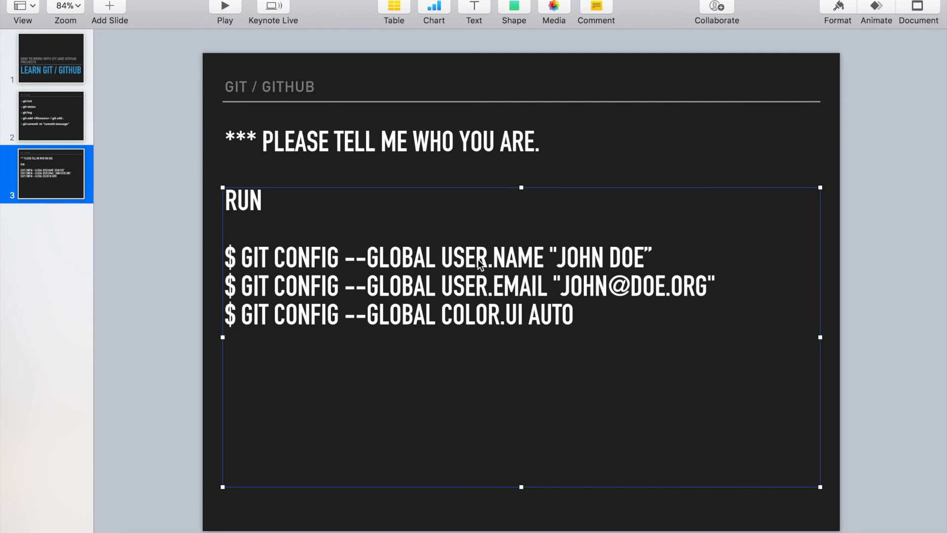
mouse_move(508, 297)
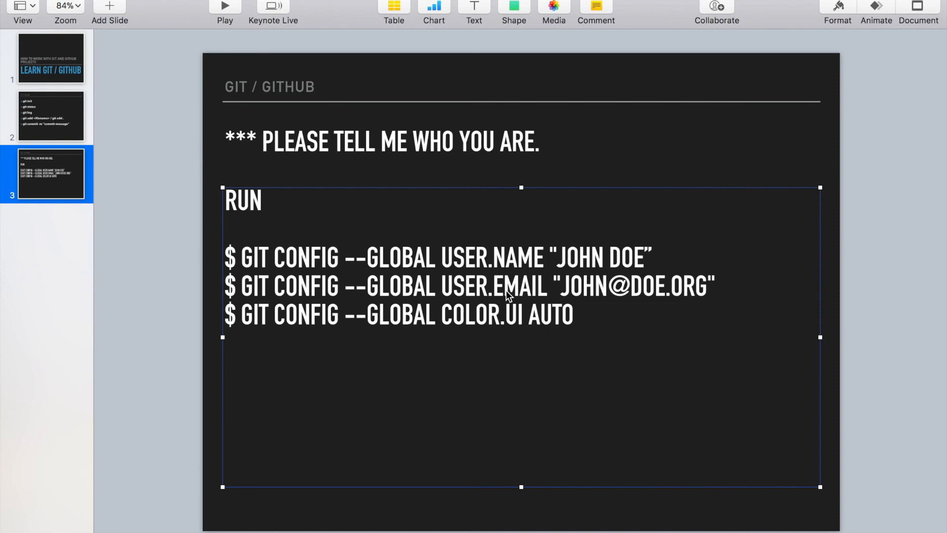
right_click(507, 296)
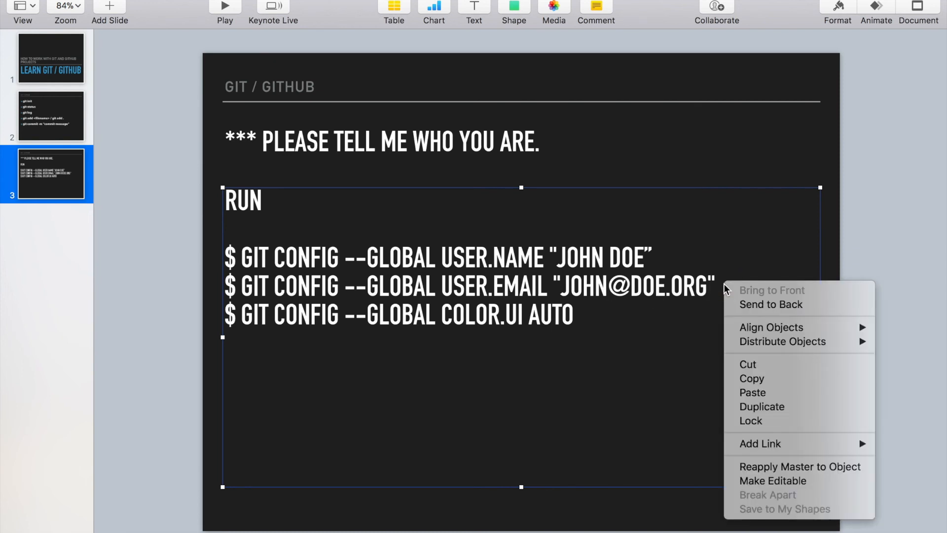
left_click(558, 278)
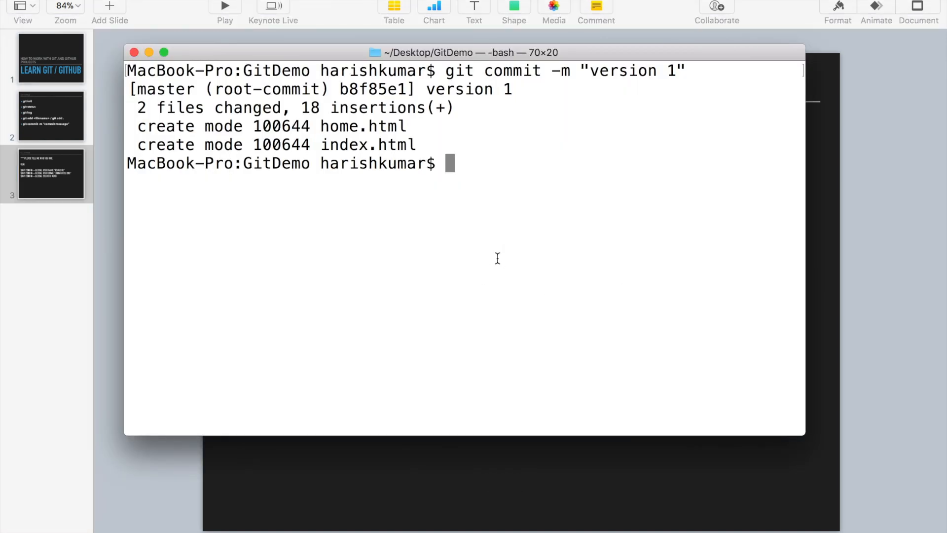
- Run git status showing a clean working tree, highlighting the home.html and index.html lines
type("git s")
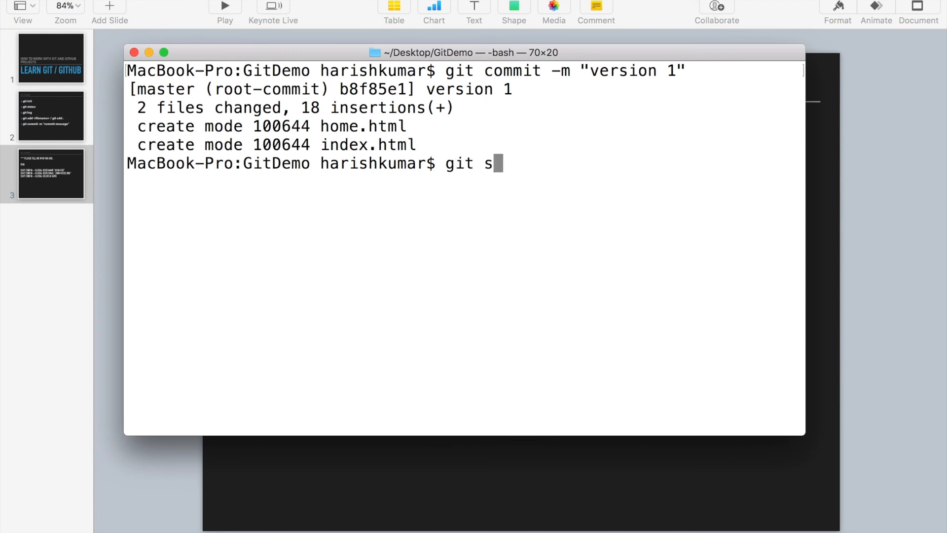
type("tatus")
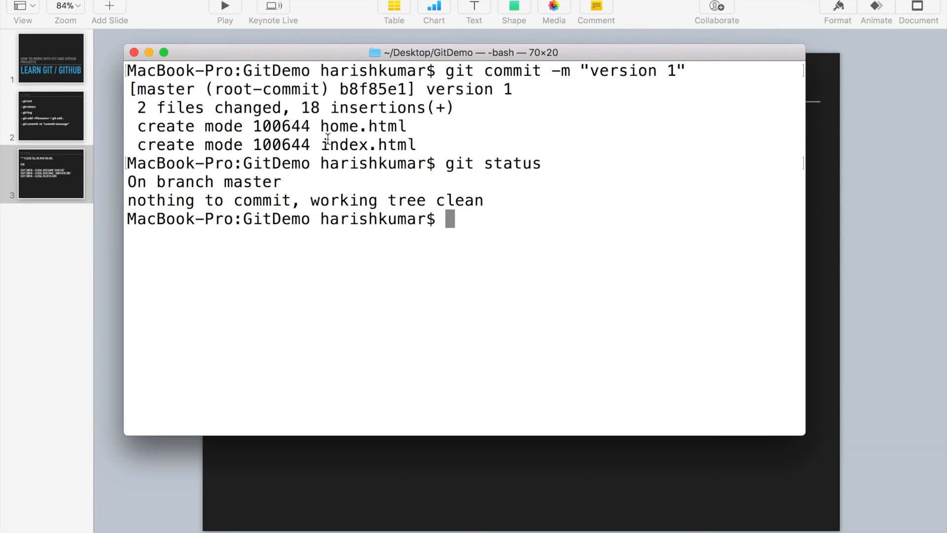
double_click(342, 127)
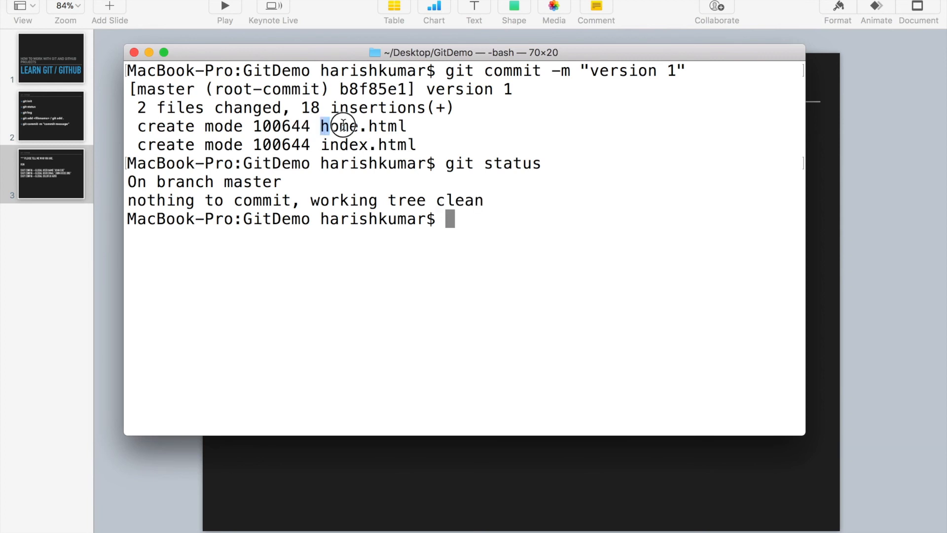
left_click_drag(339, 126, 413, 144)
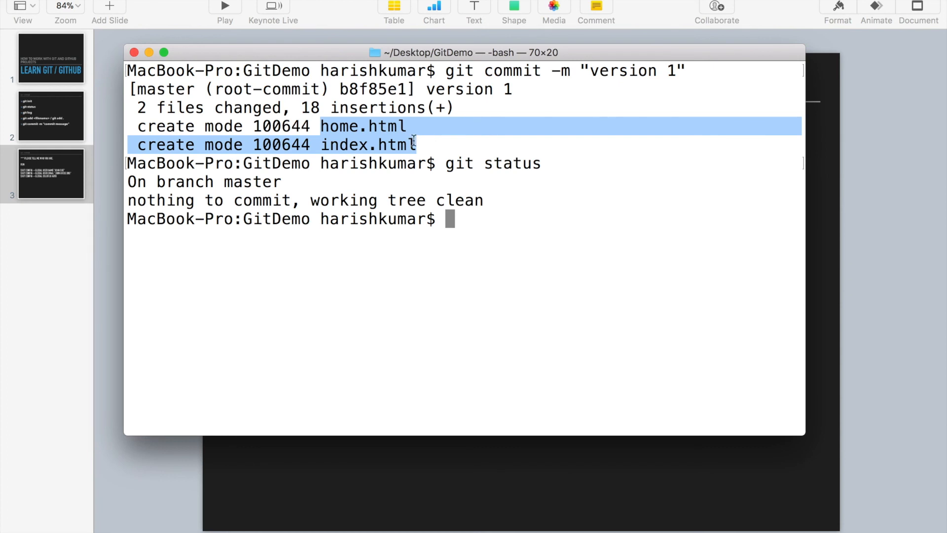
left_click(483, 240)
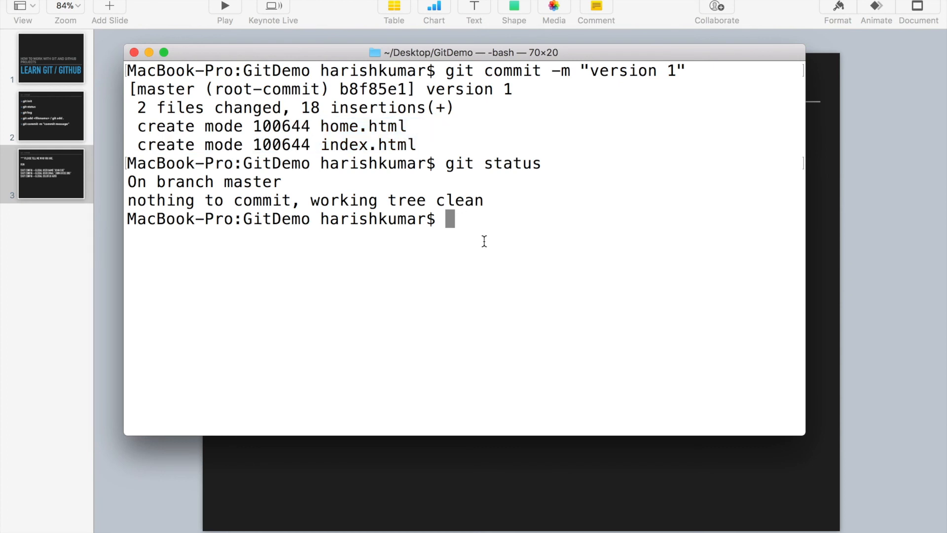
- Run git log showing the single version 1 commit, highlighting the command and commit hash
type("git log")
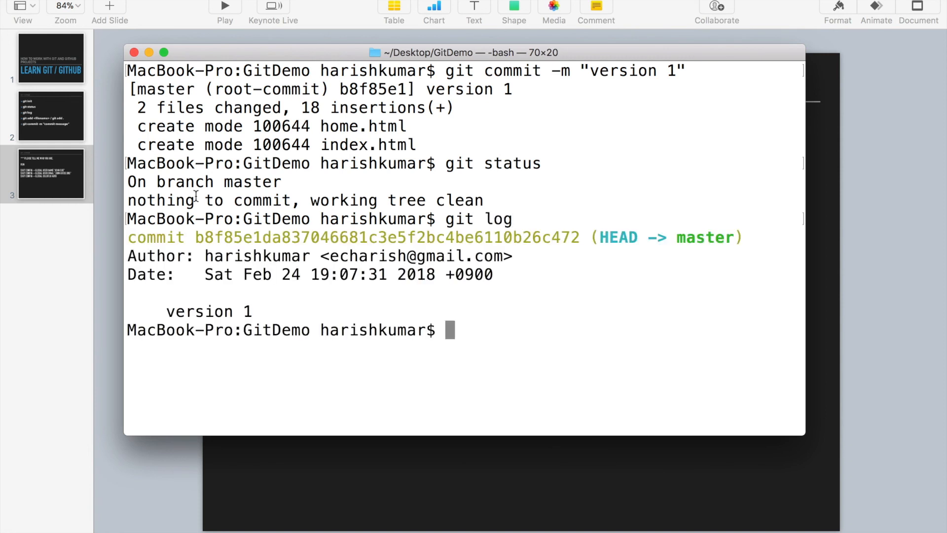
mouse_move(257, 313)
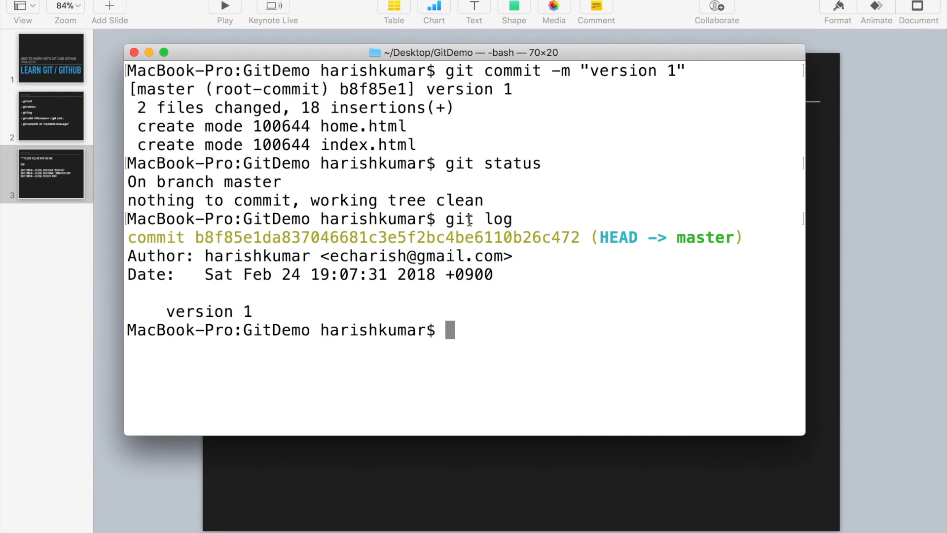
double_click(458, 219)
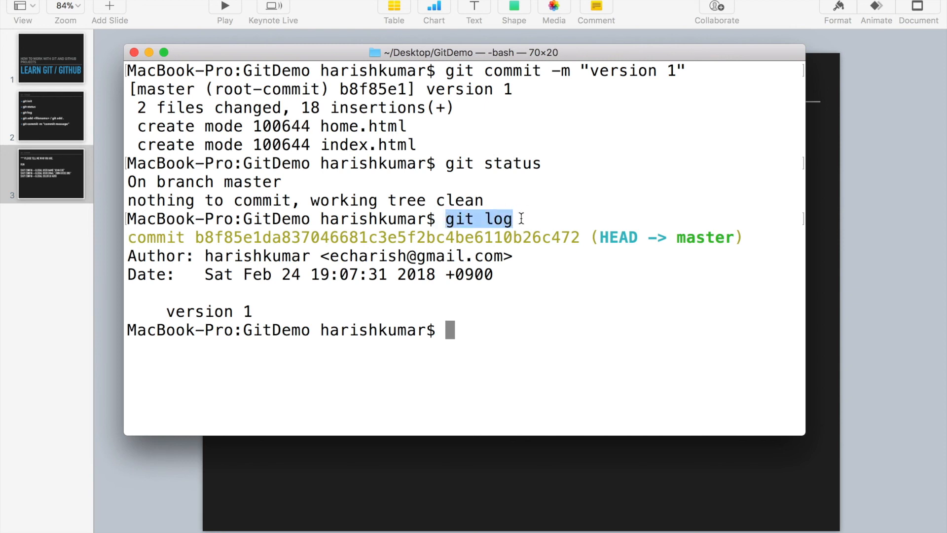
left_click_drag(501, 219, 196, 256)
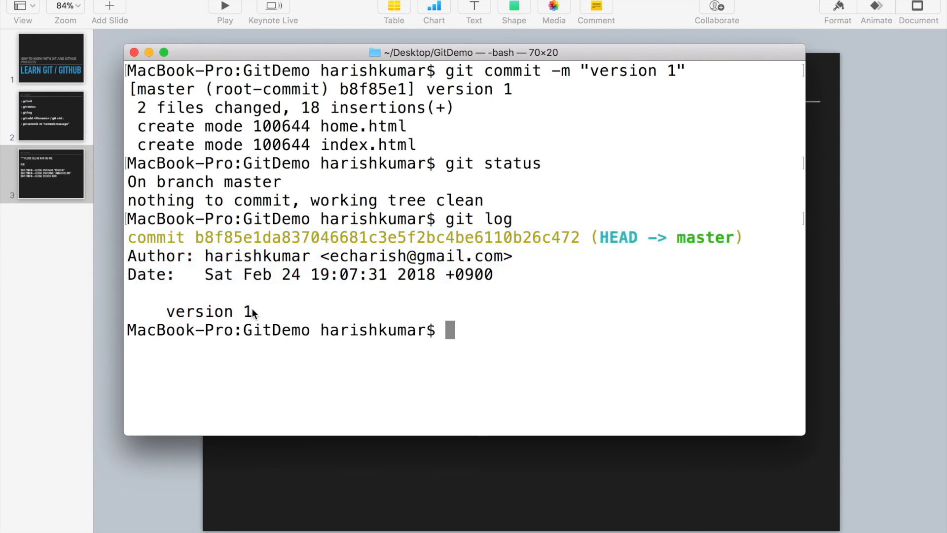
mouse_move(162, 316)
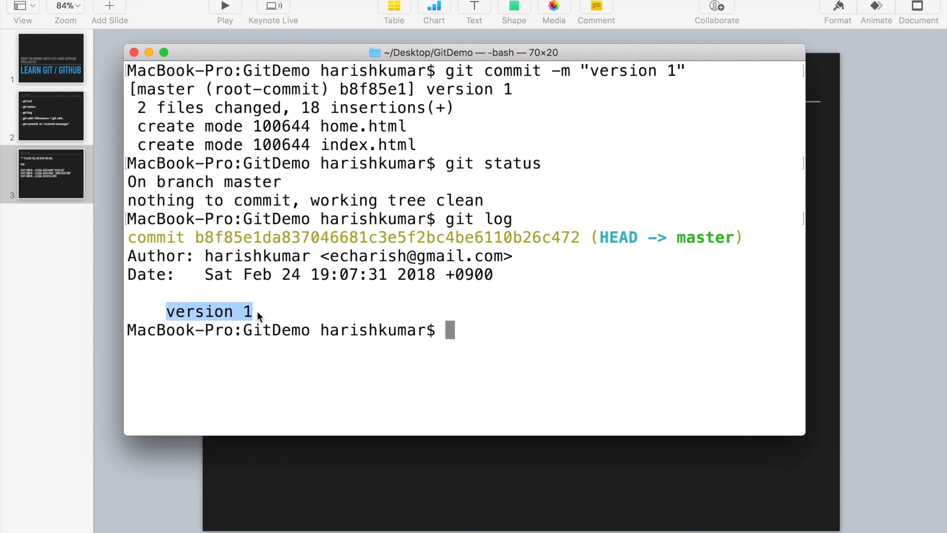
left_click(167, 311)
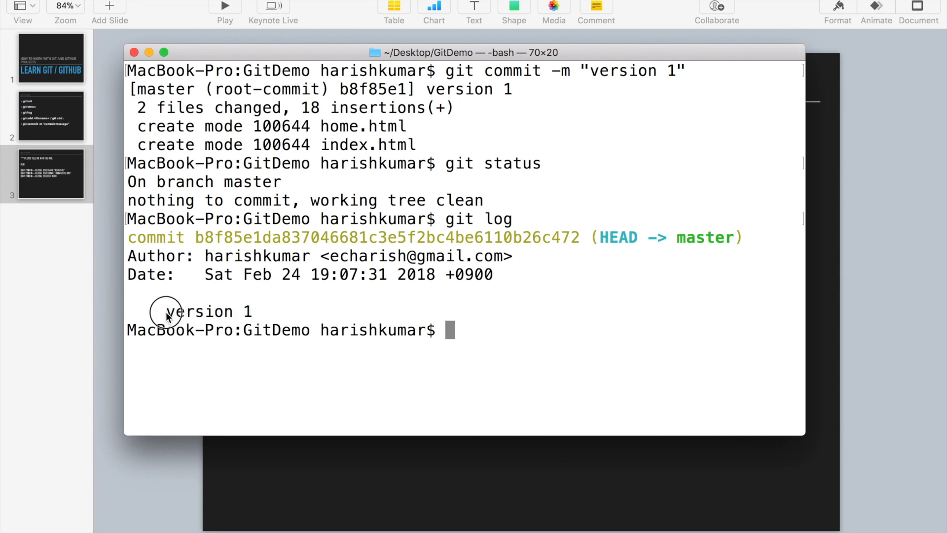
double_click(199, 311)
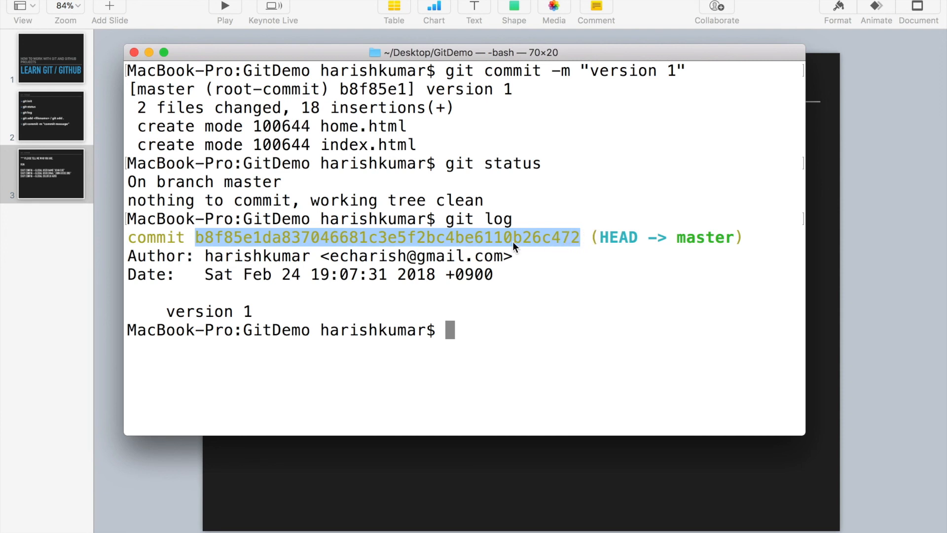
mouse_move(215, 259)
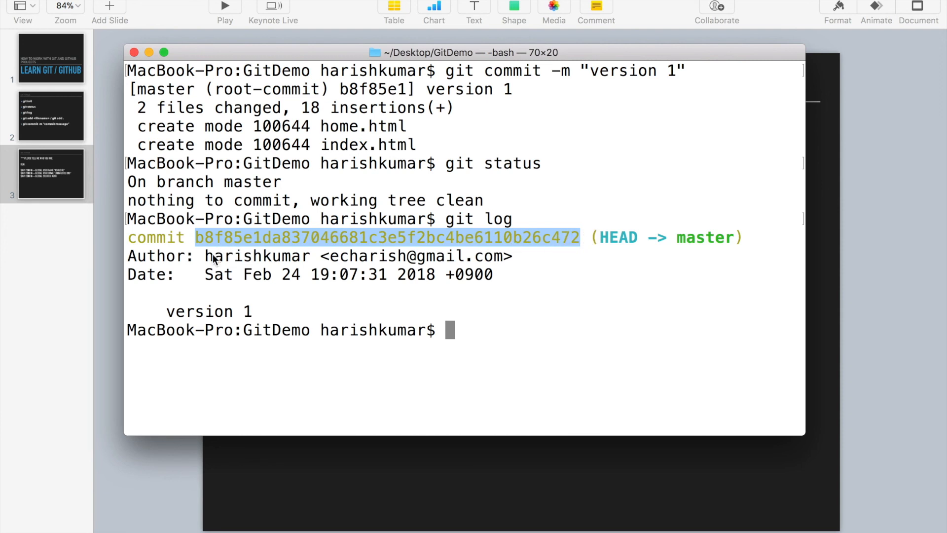
mouse_move(480, 272)
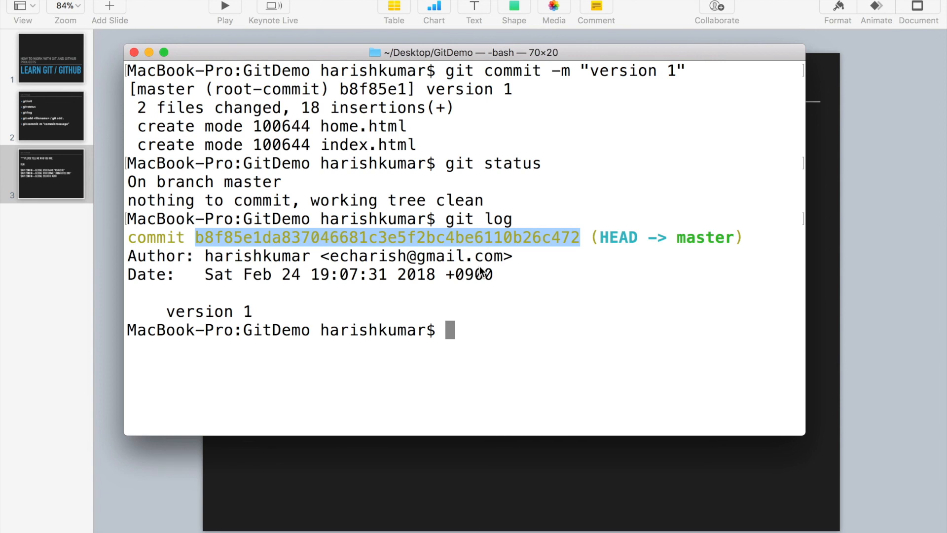